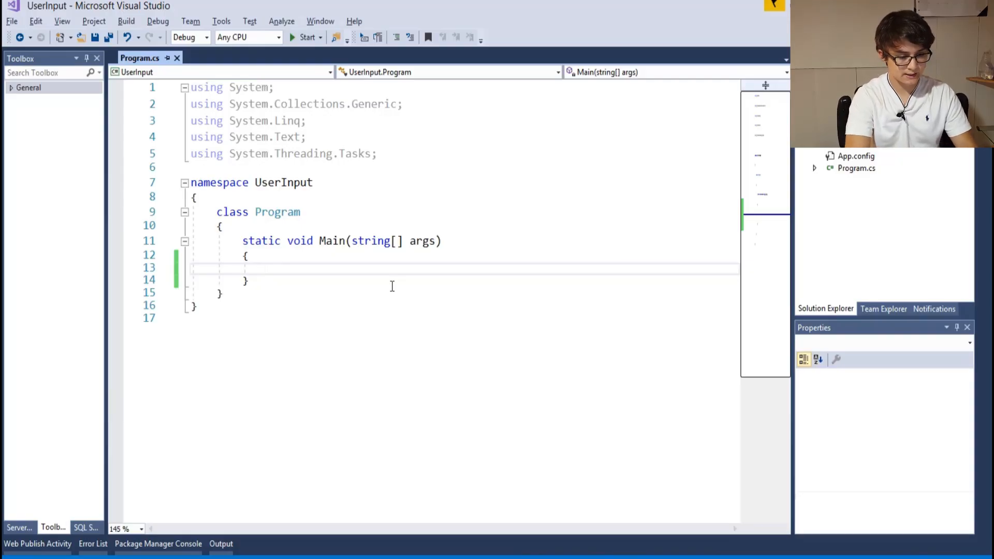
# Write string input = Console.ReadLine(); in Main, accepting the ReadLine IntelliSense completion.
pyautogui.write('Console')
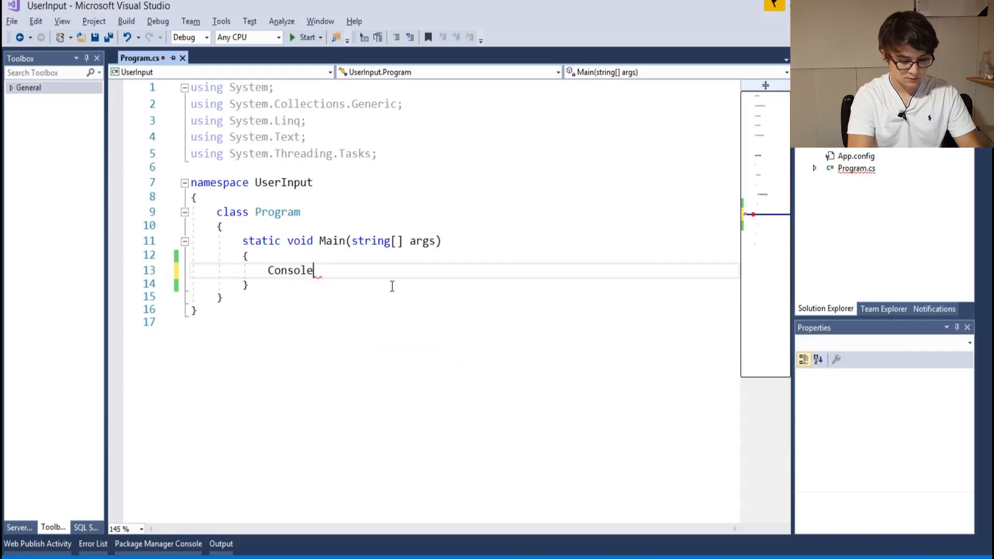
pyautogui.write('.Readl')
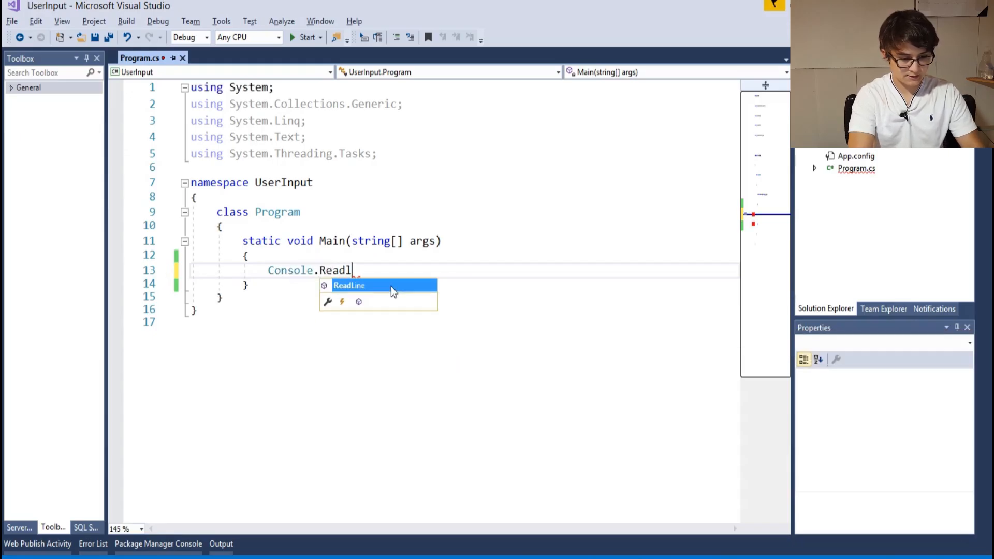
pyautogui.press('Tab')
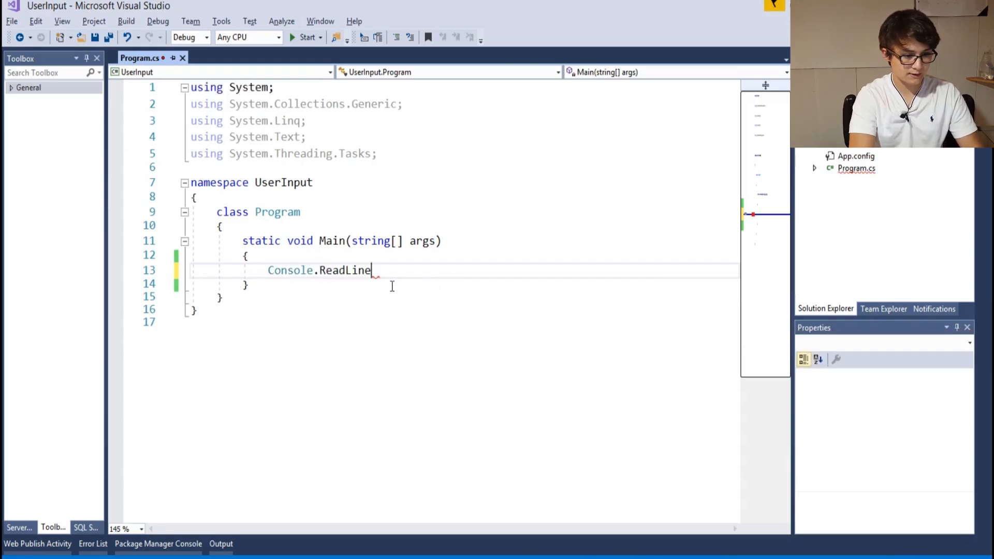
pyautogui.write('();')
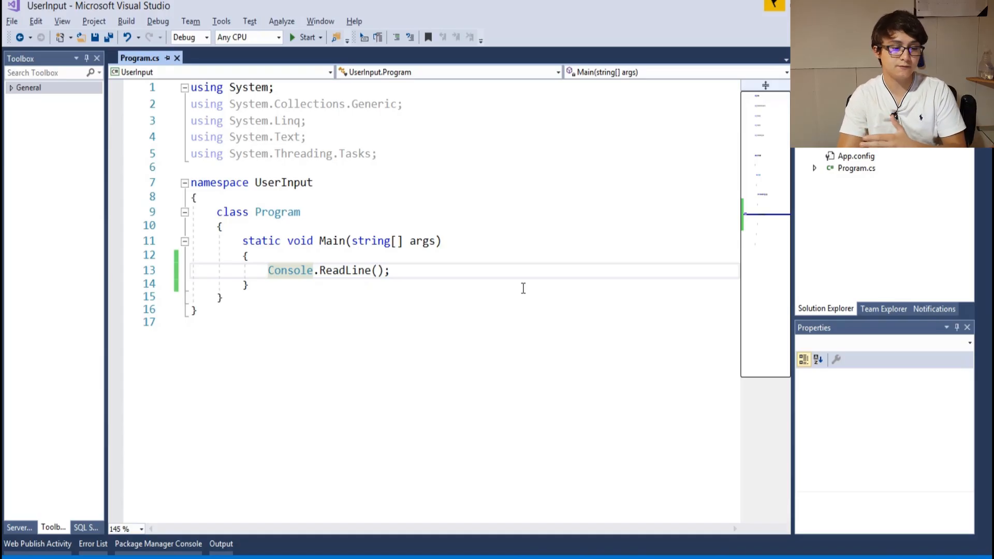
pyautogui.write('string')
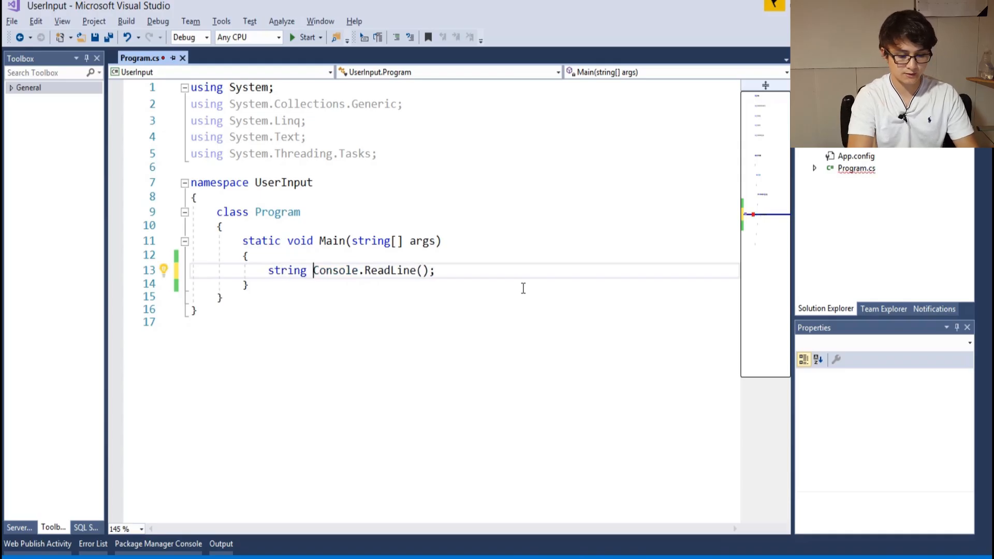
pyautogui.write('input')
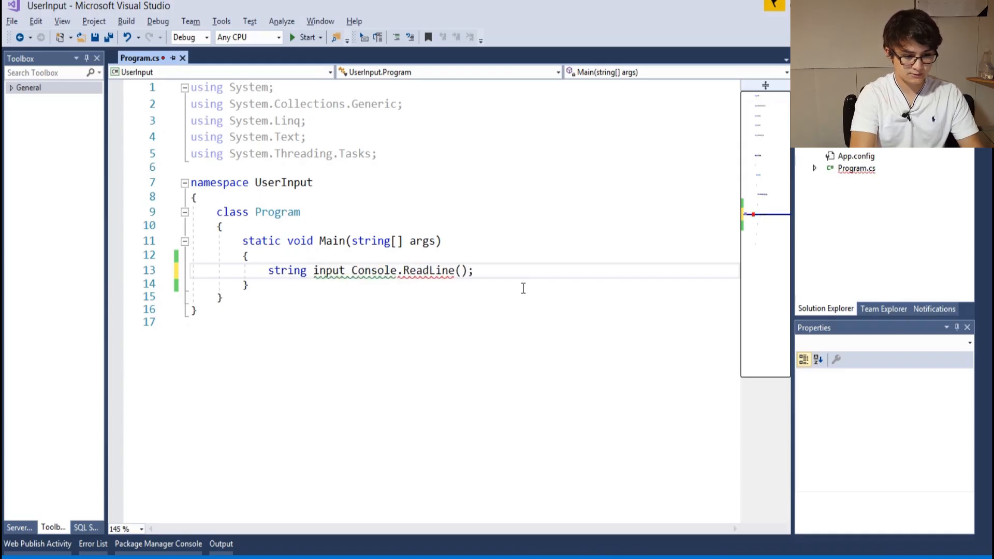
pyautogui.write('=')
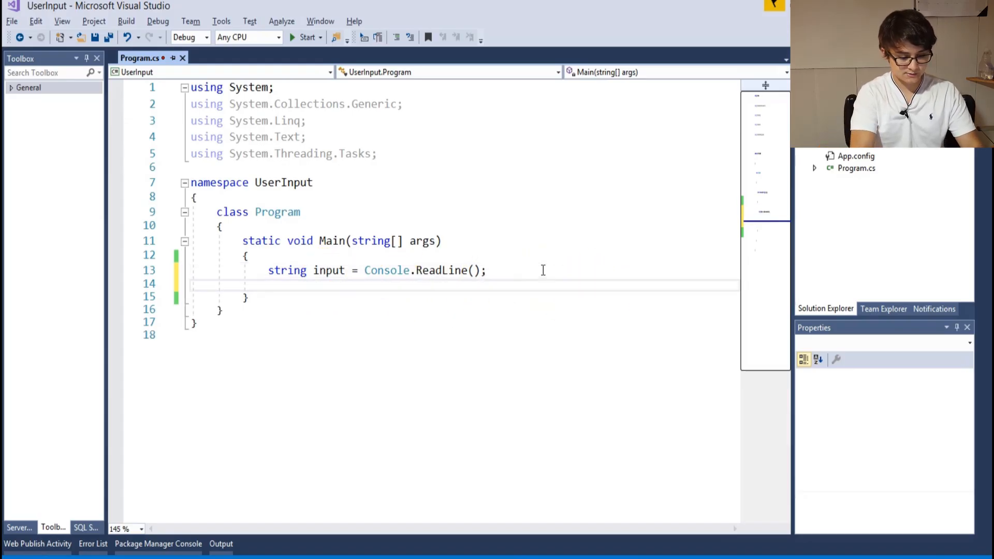
# Add Console.WriteLine(input); to echo the read line back to the console.
pyautogui.write('cons')
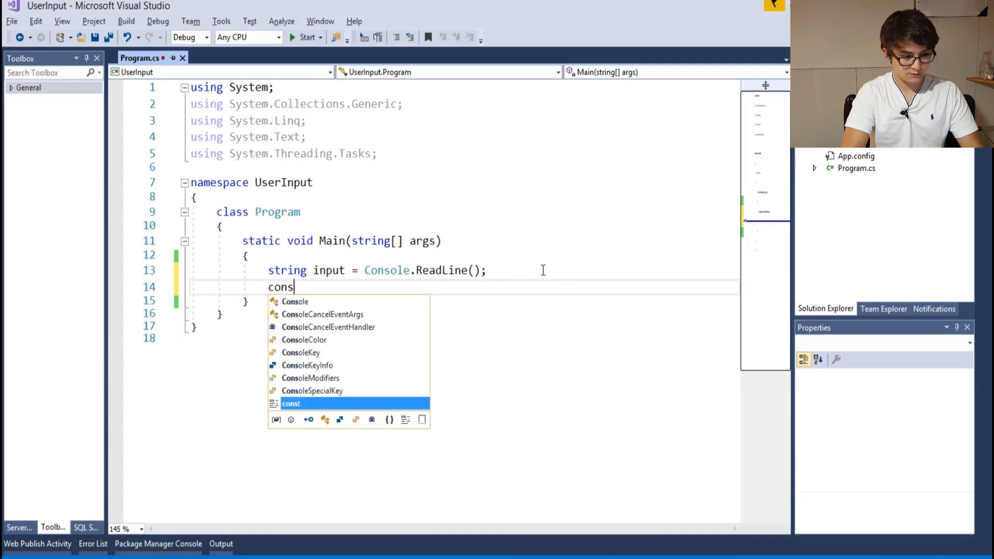
pyautogui.write('sole.WriteLine')
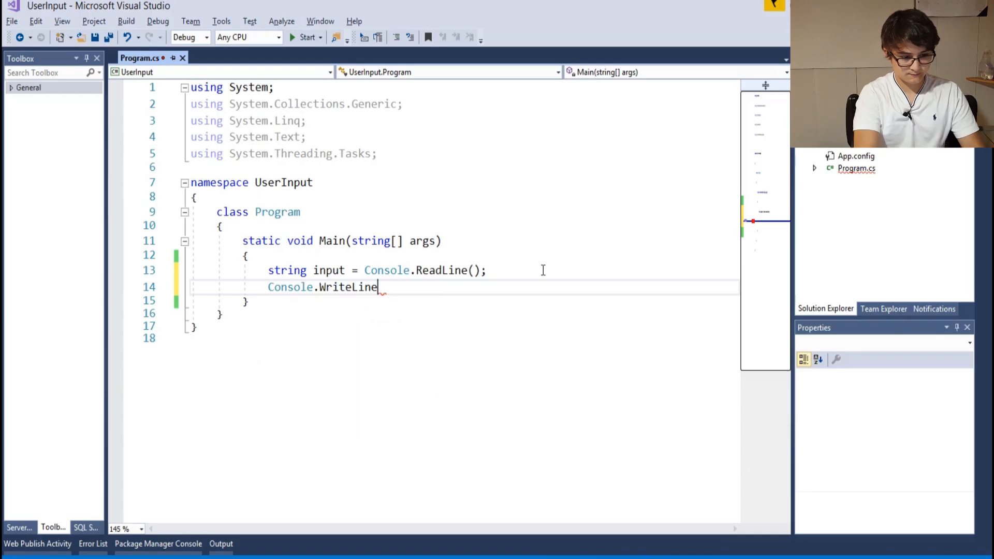
pyautogui.write('(in')
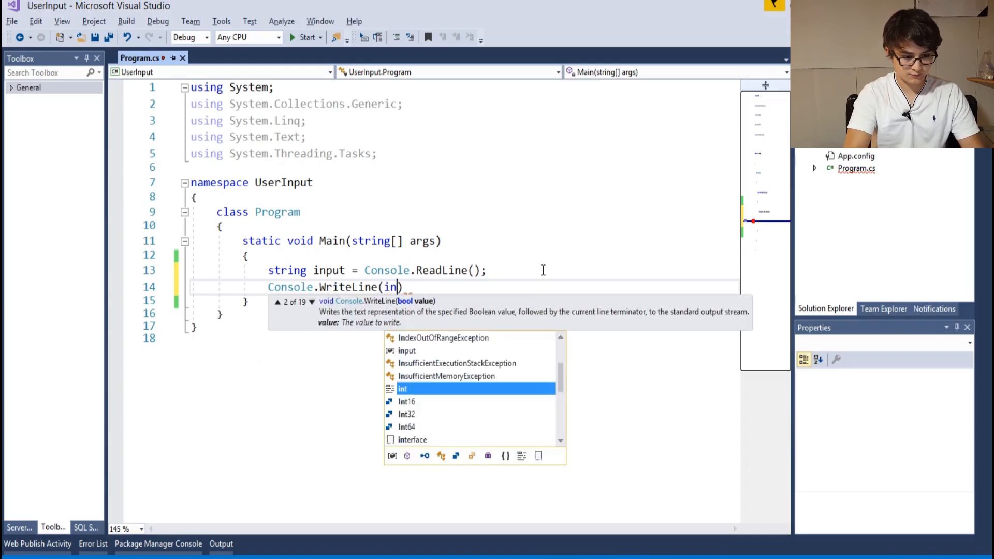
pyautogui.write('put')
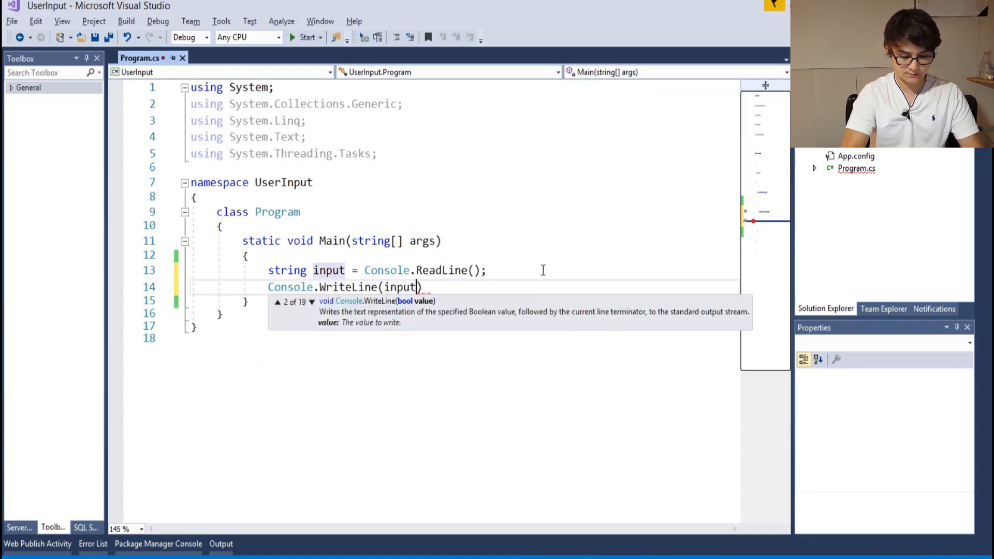
pyautogui.write(';')
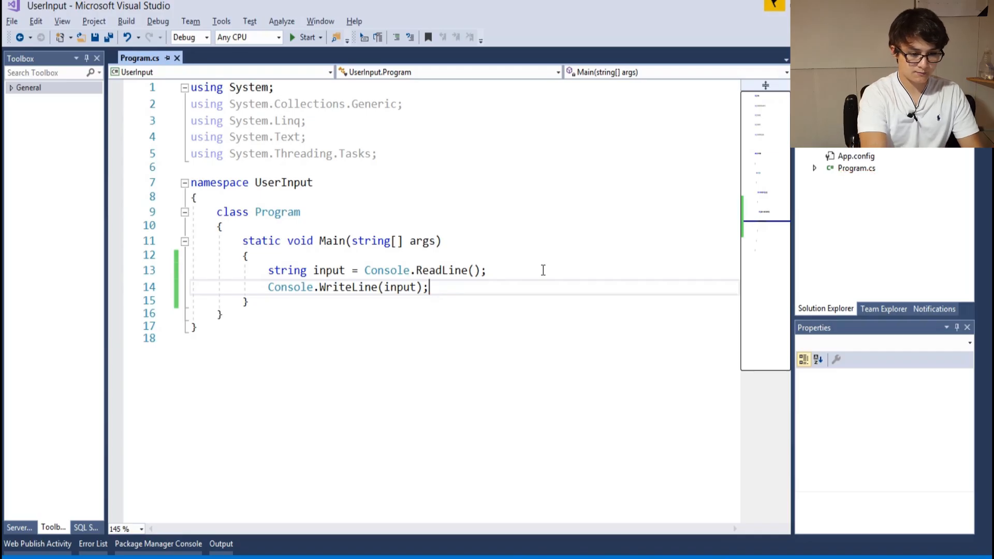
# Run the program and submit the test word 'meme' to see it echoed.
pyautogui.click(305, 37)
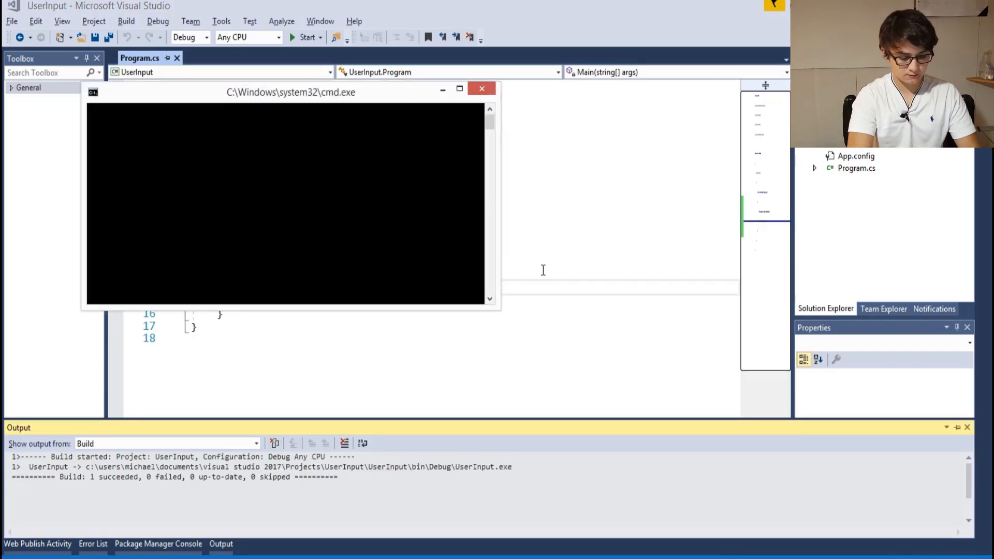
pyautogui.write('meme')
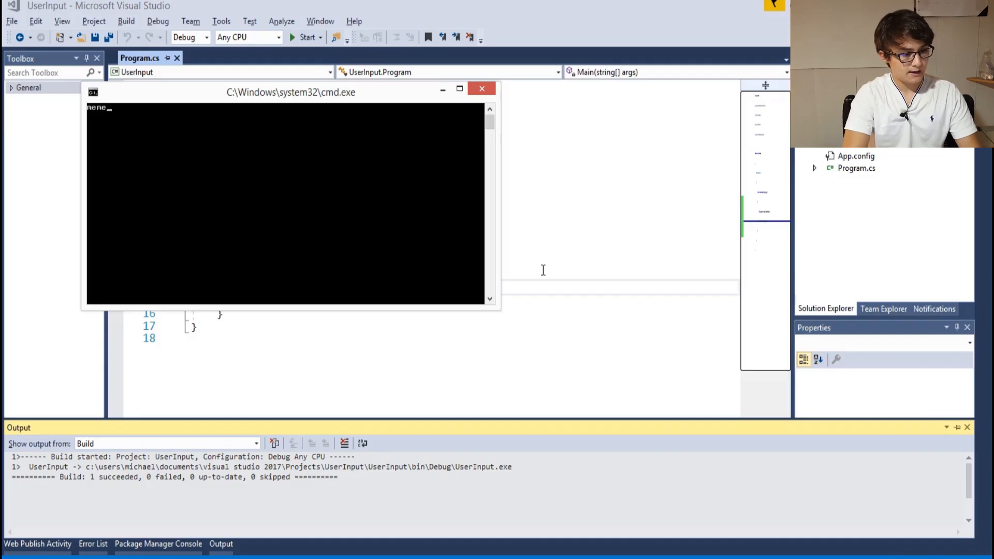
pyautogui.press('enter')
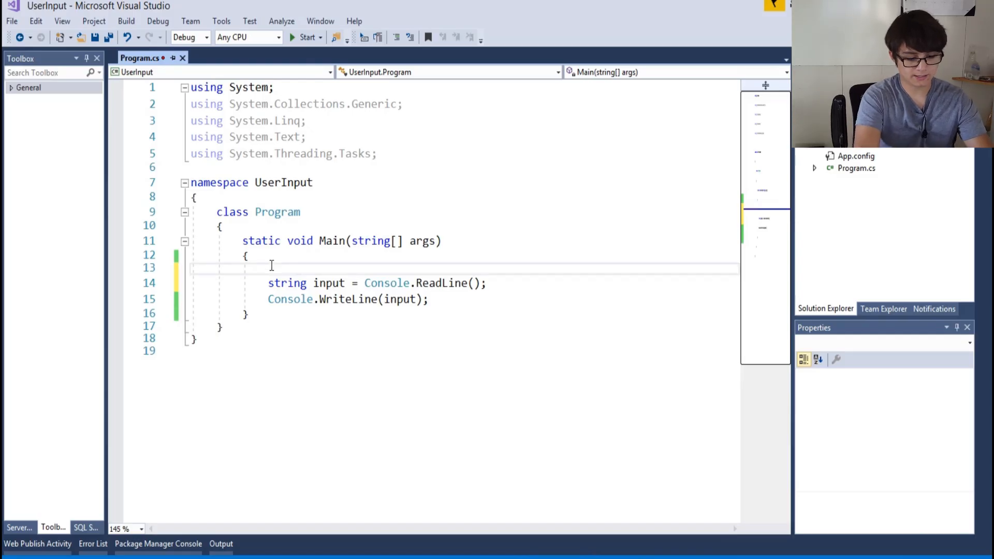
# Add a Console.Write("Your Name:") prompt above the ReadLine statement.
pyautogui.write('console.')
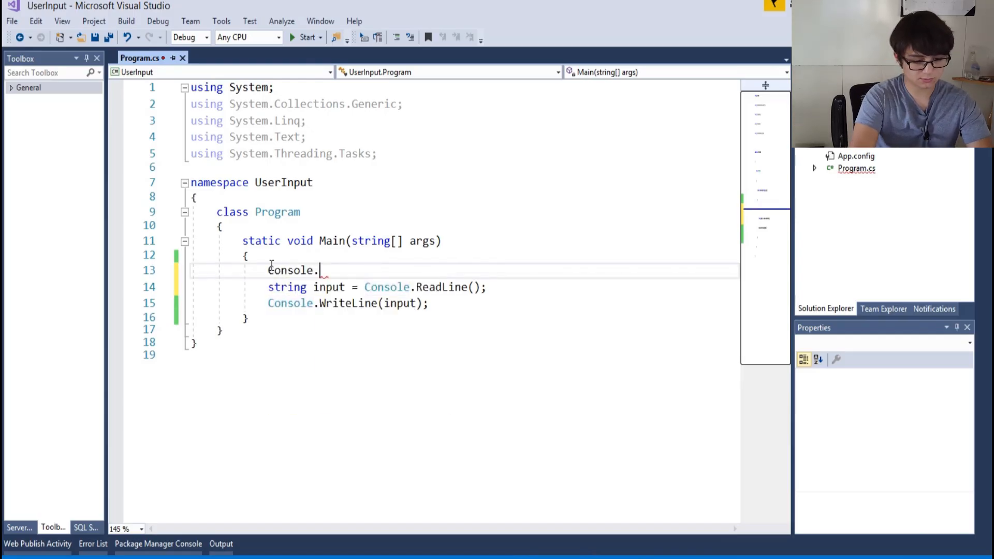
pyautogui.write('Write')
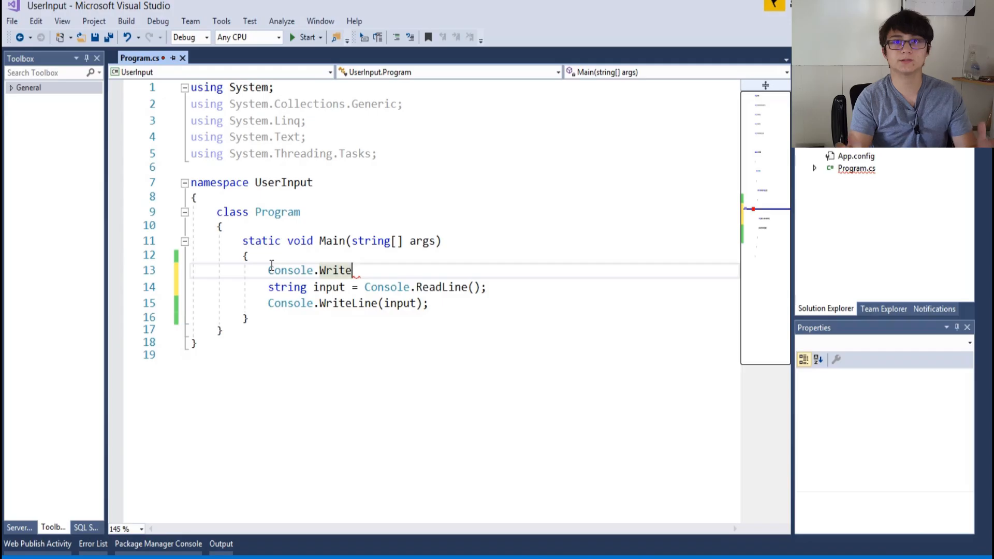
pyautogui.write('("")')
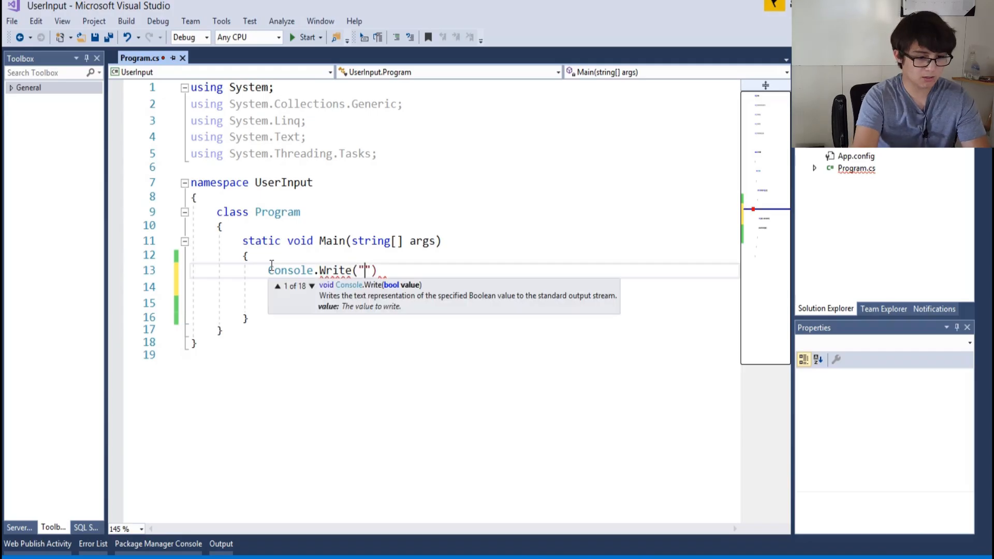
pyautogui.write('Your Name:')
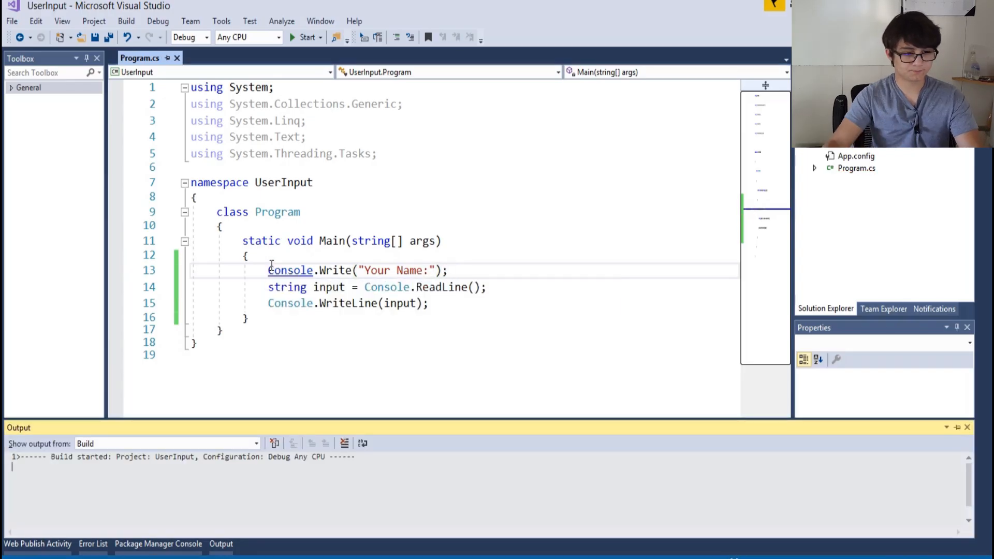
pyautogui.click(302, 37)
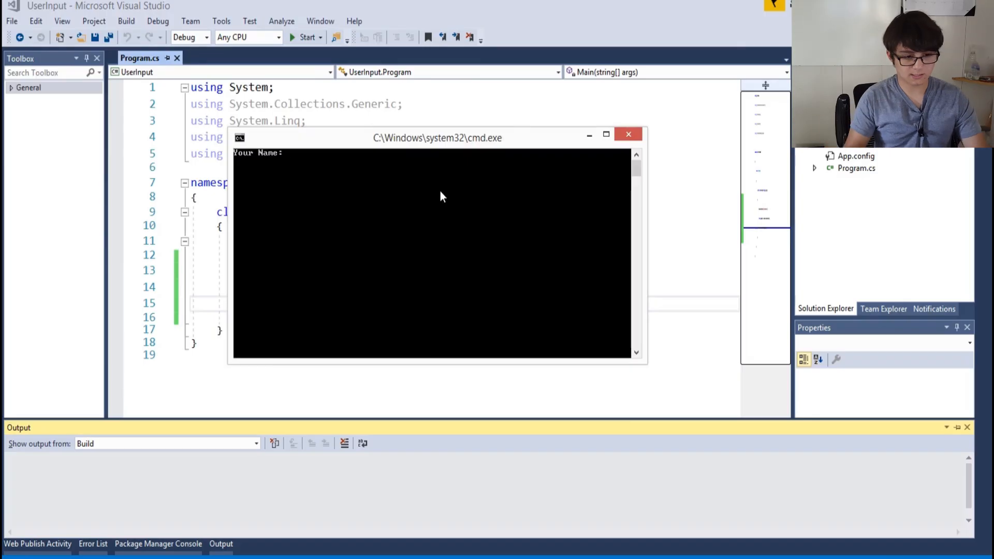
pyautogui.write('H')
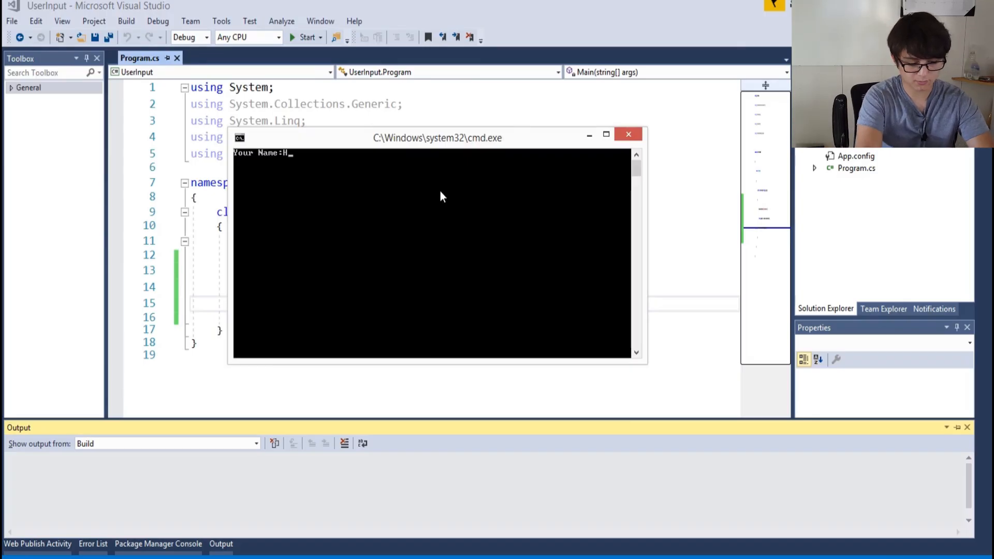
pyautogui.write('arambe')
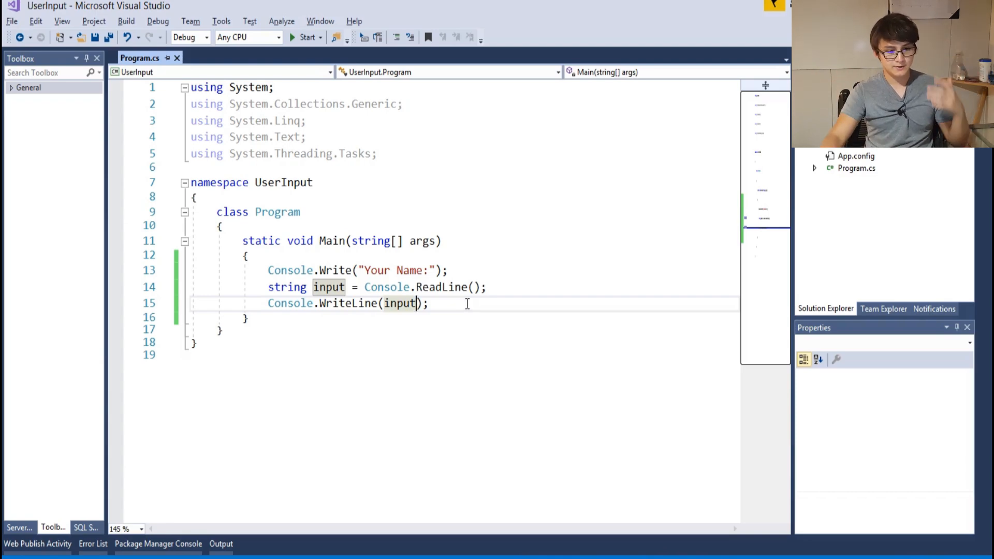
pyautogui.moveTo(412, 307)
pyautogui.write('"')
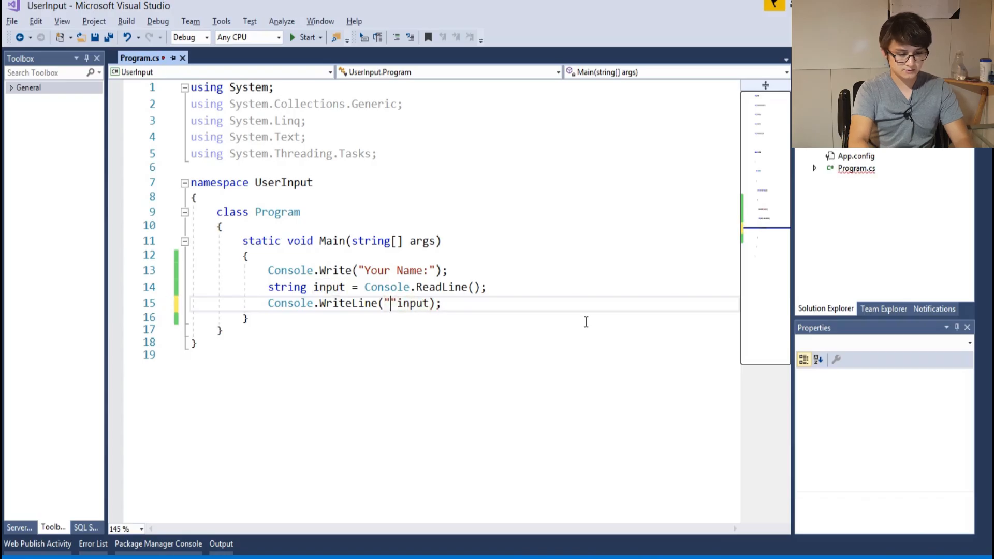
# Make the echo line print "Name: " joined with the input, then run the program.
pyautogui.write('Name')
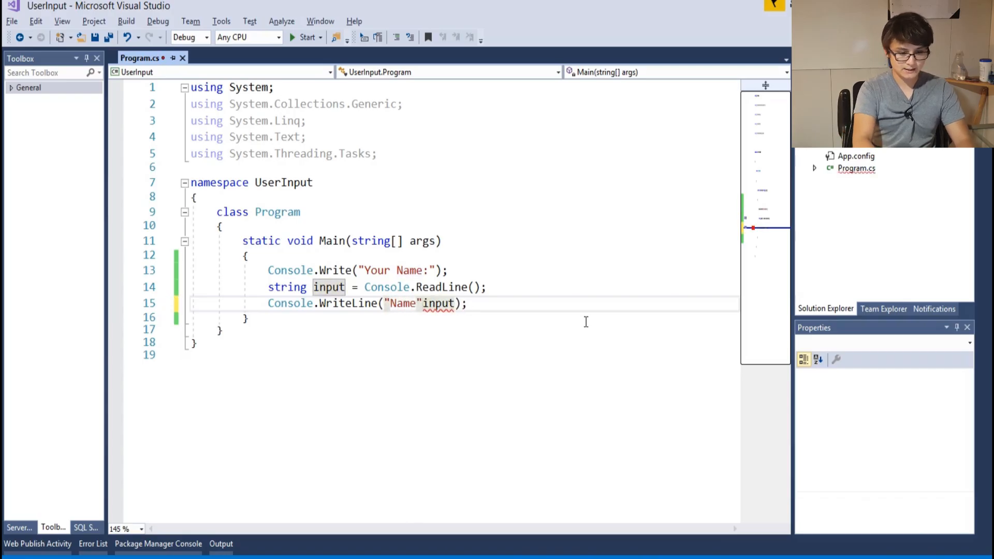
pyautogui.write('+')
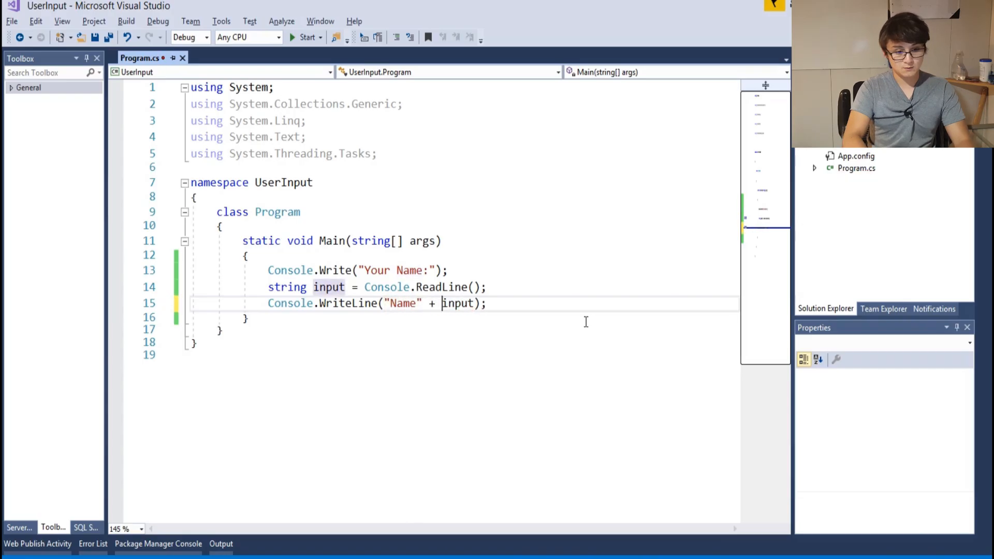
pyautogui.write(':')
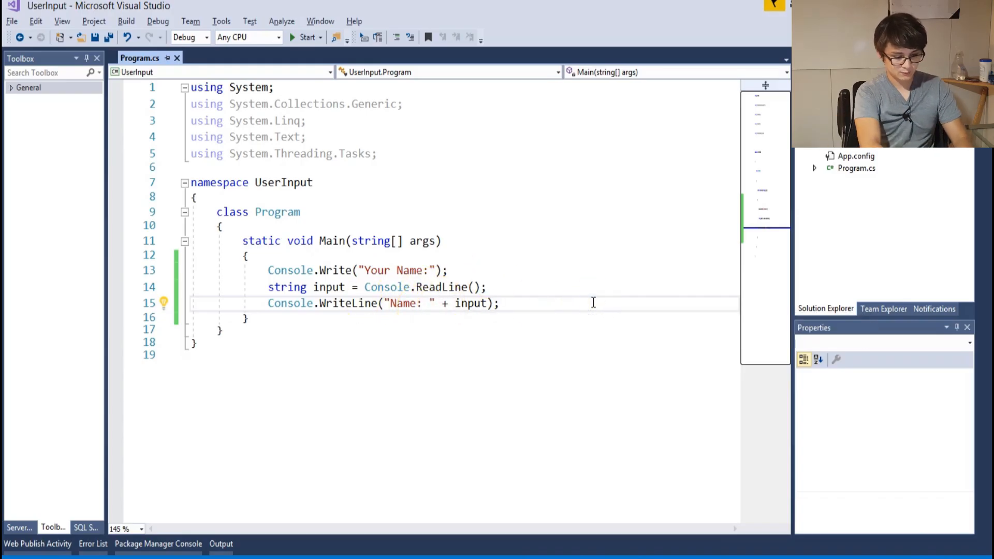
pyautogui.click(303, 37)
pyautogui.write('Michae')
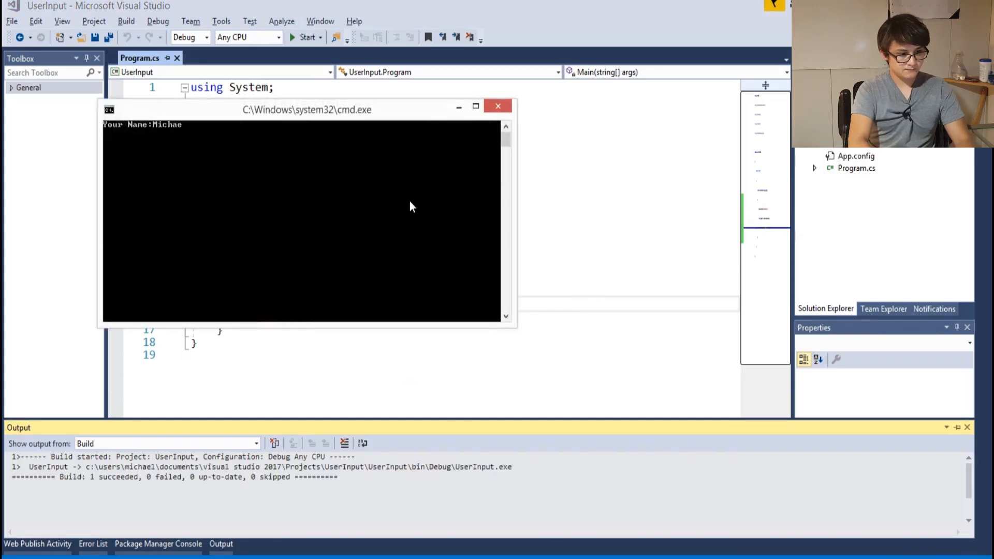
# Submit the typed name in the console so the program finishes.
pyautogui.press('Enter')
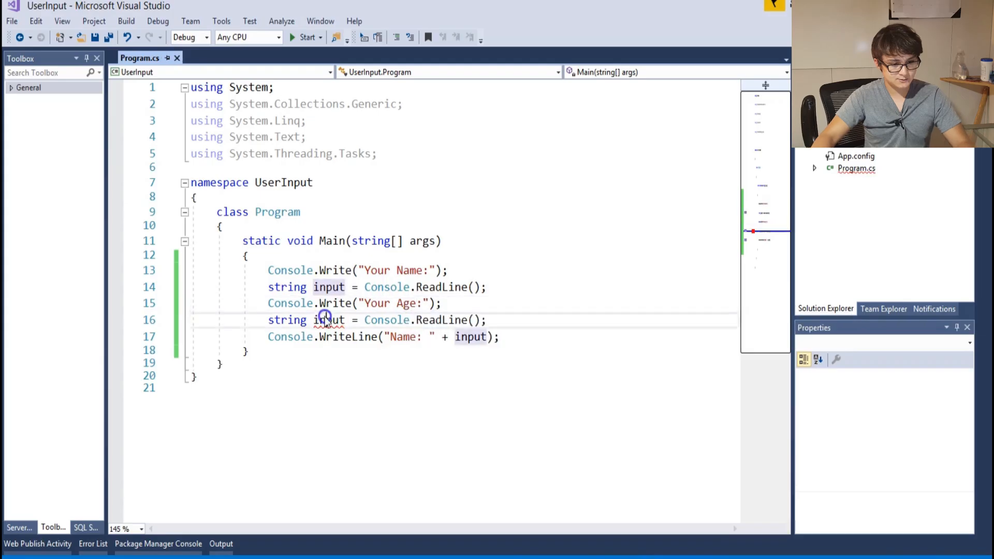
# Store the second input as age and rename the first variable from input to name.
pyautogui.write('age')
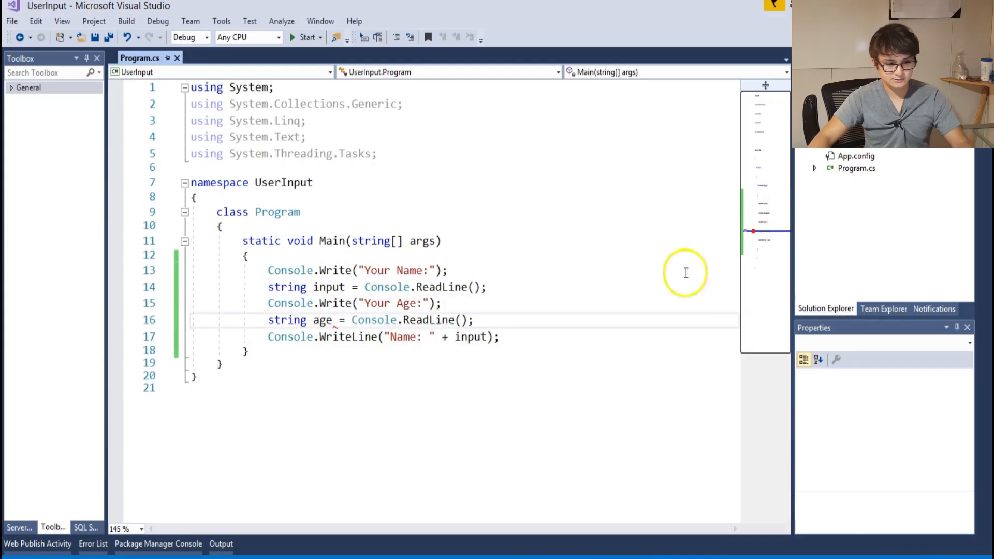
pyautogui.doubleClick(327, 287)
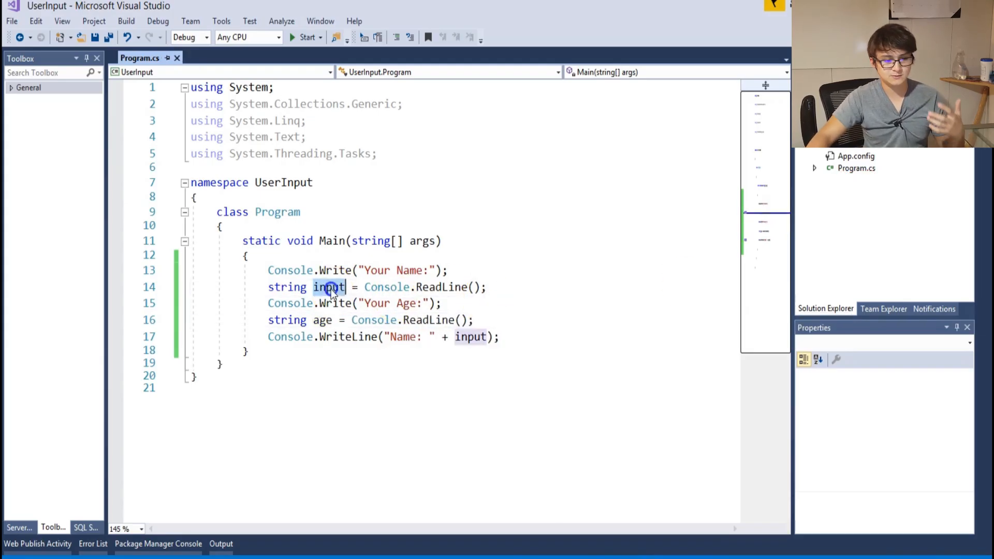
pyautogui.doubleClick(323, 320)
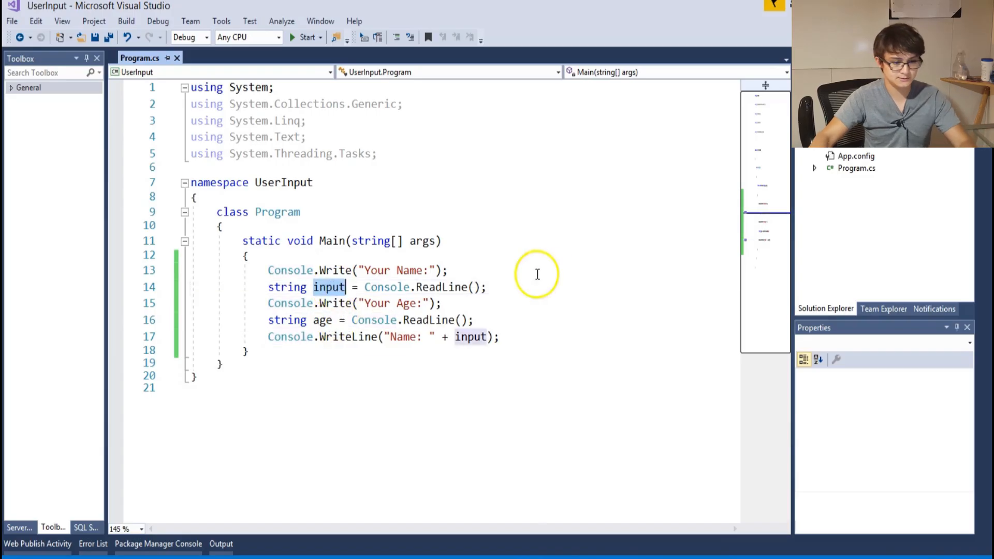
pyautogui.write('name')
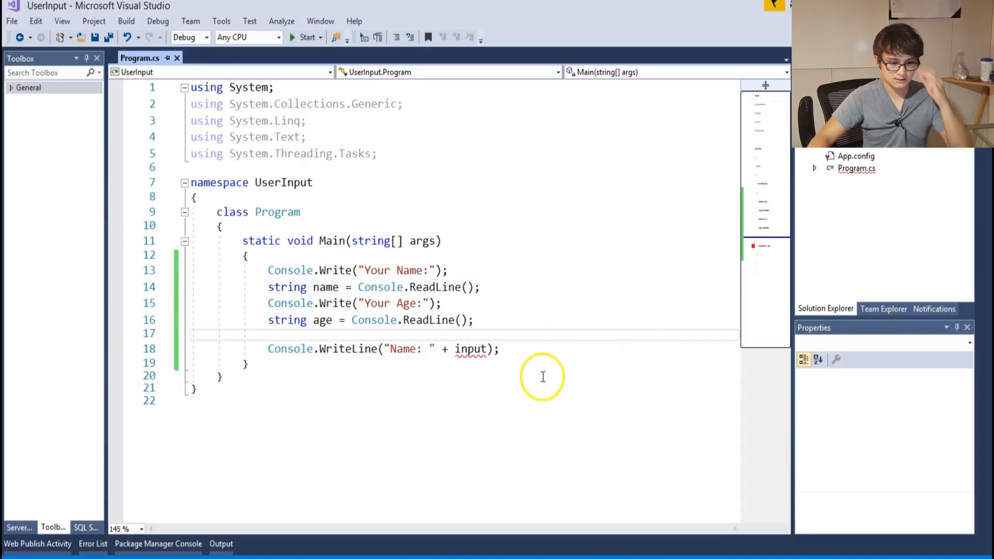
pyautogui.doubleClick(470, 349)
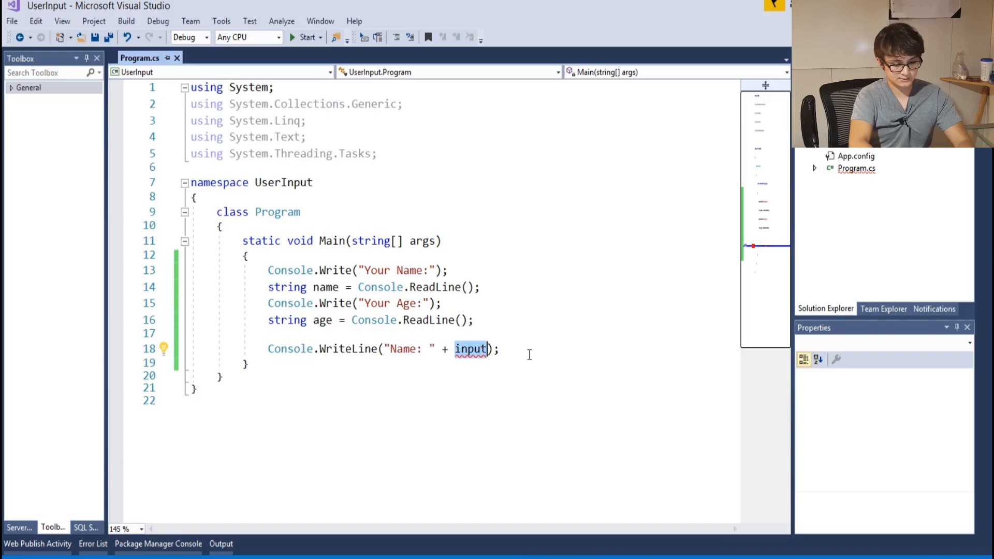
pyautogui.write('name')
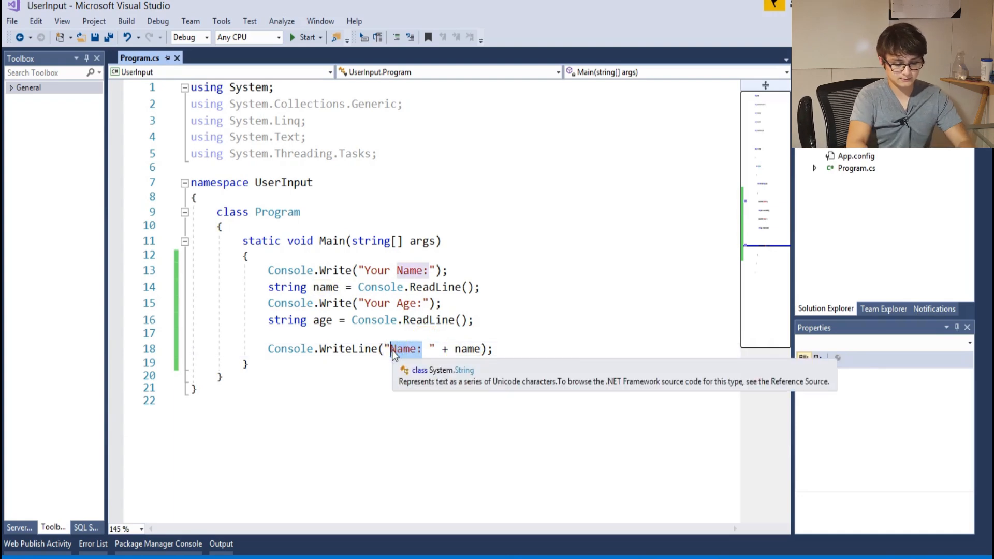
# Change the output to "My name is" + name + "and I am" + age.
pyautogui.write('My')
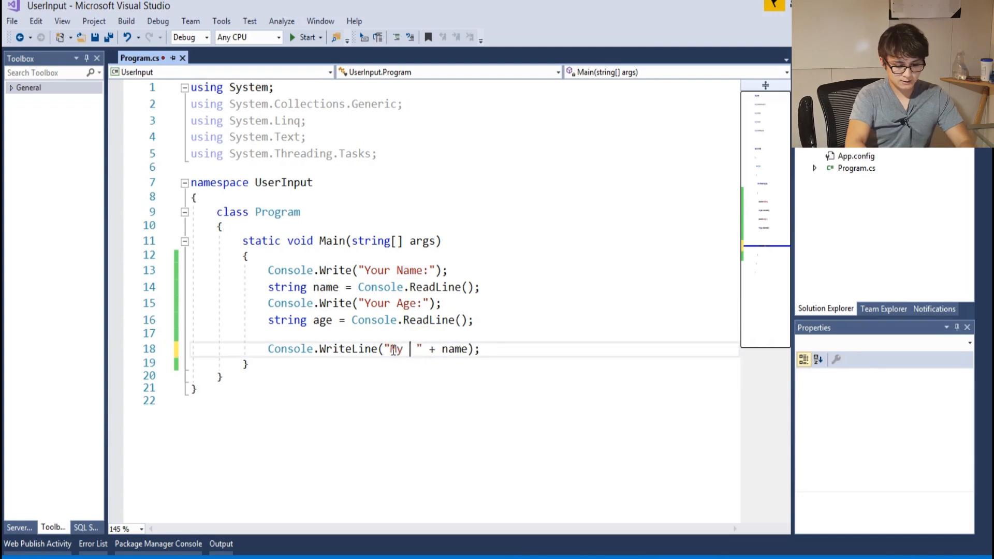
pyautogui.write('name is')
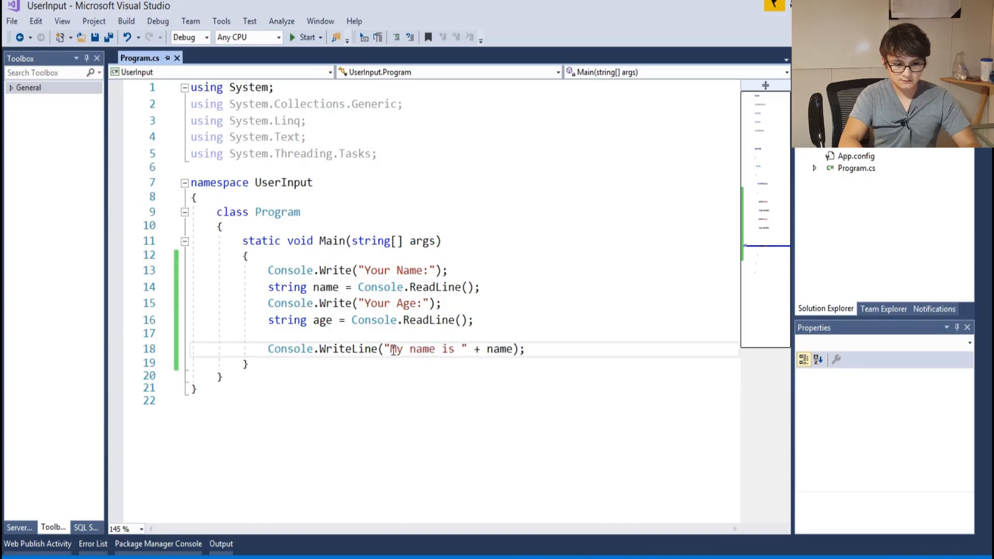
pyautogui.doubleClick(325, 287)
pyautogui.write(' + ')
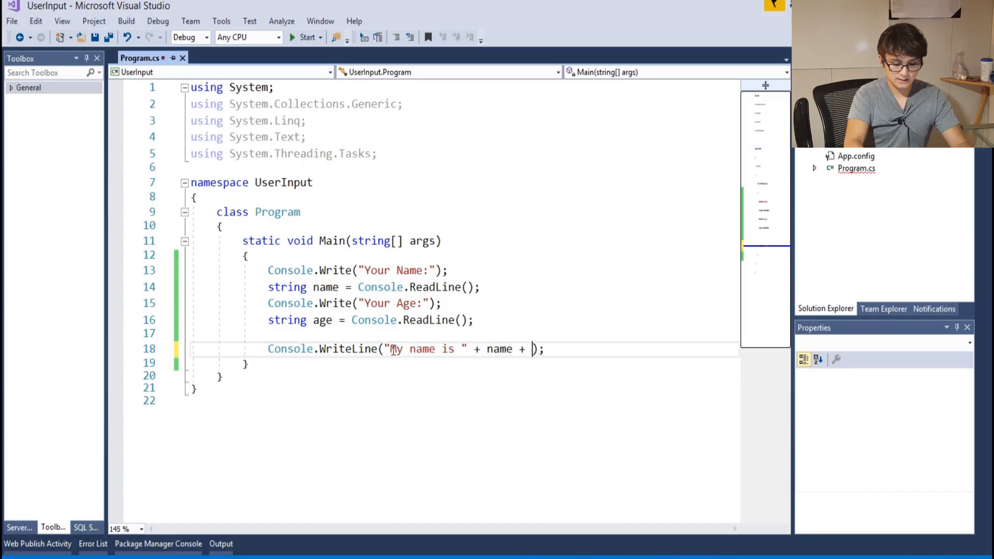
pyautogui.write('""')
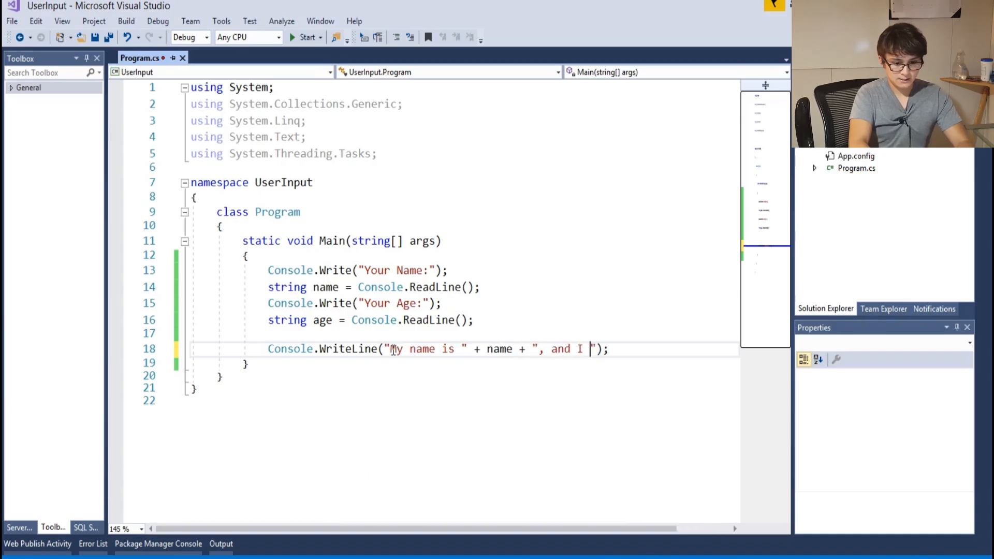
pyautogui.write('am')
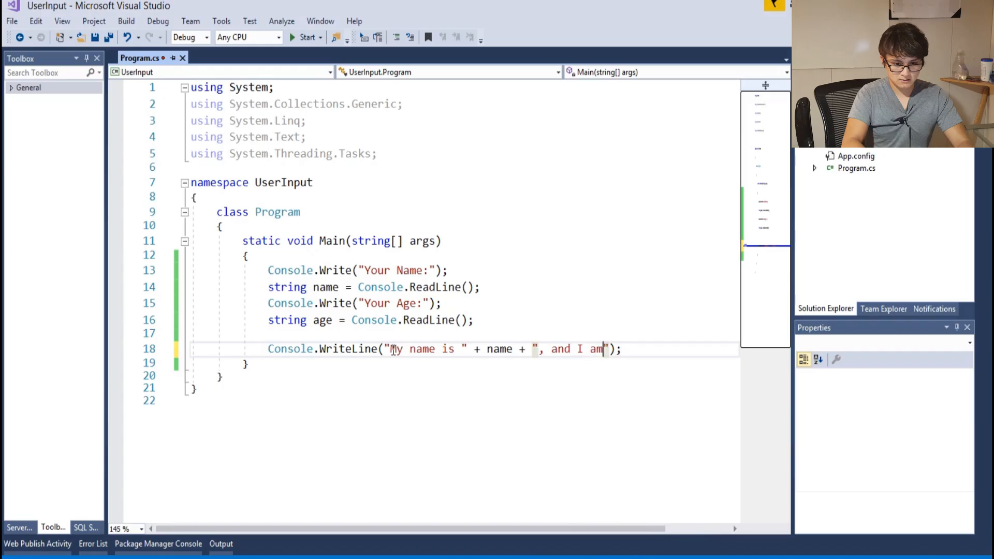
pyautogui.write('+')
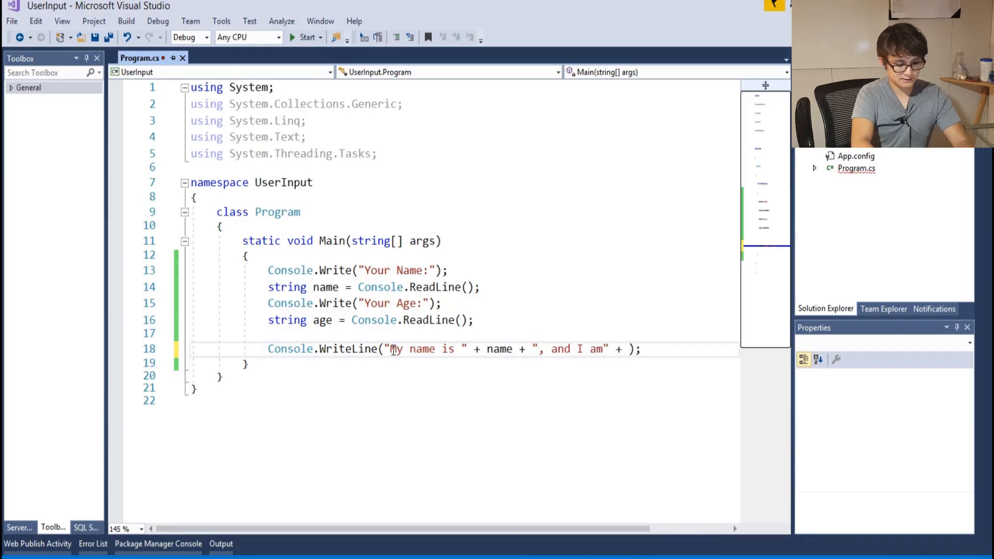
pyautogui.write('age')
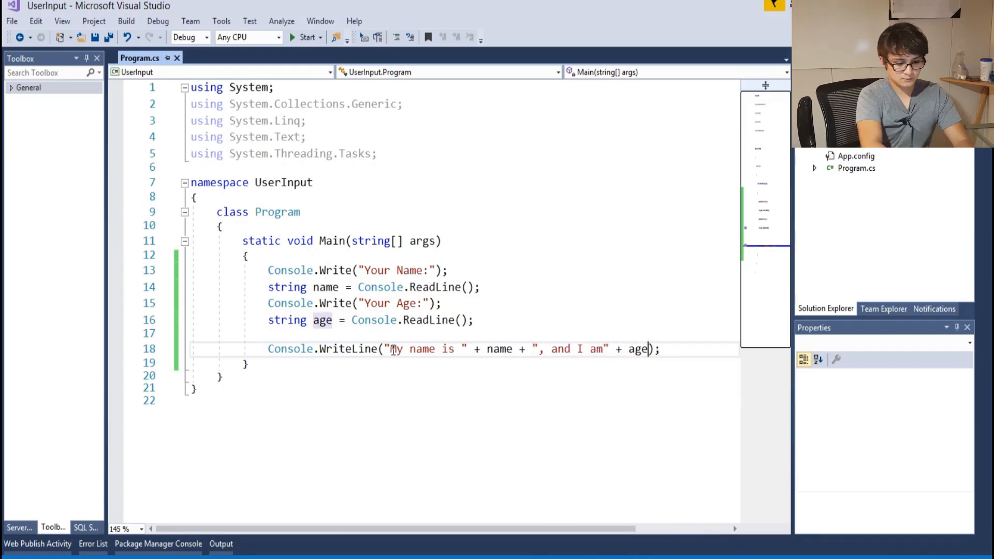
# Run the program and enter the name 'michael' and age 12.
pyautogui.click(303, 38)
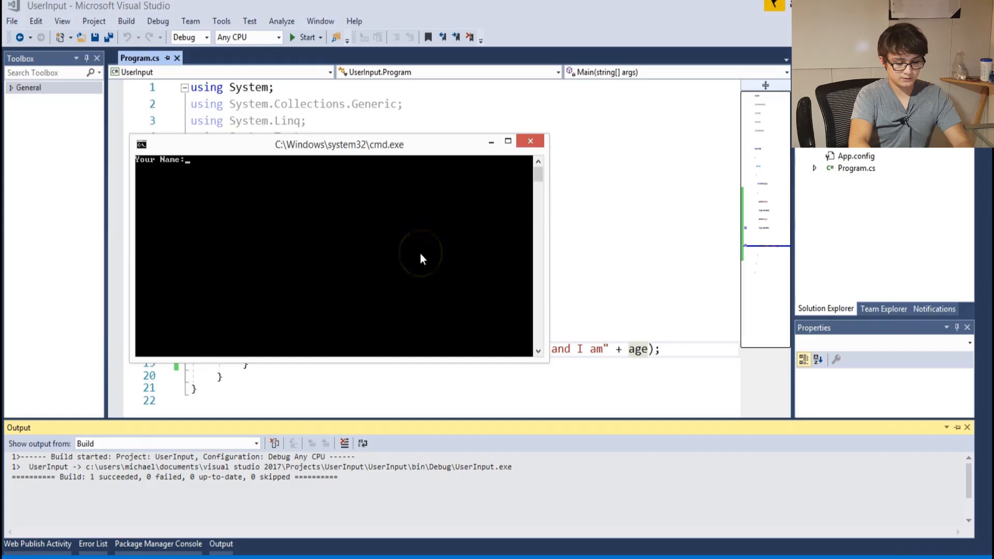
pyautogui.write('michael')
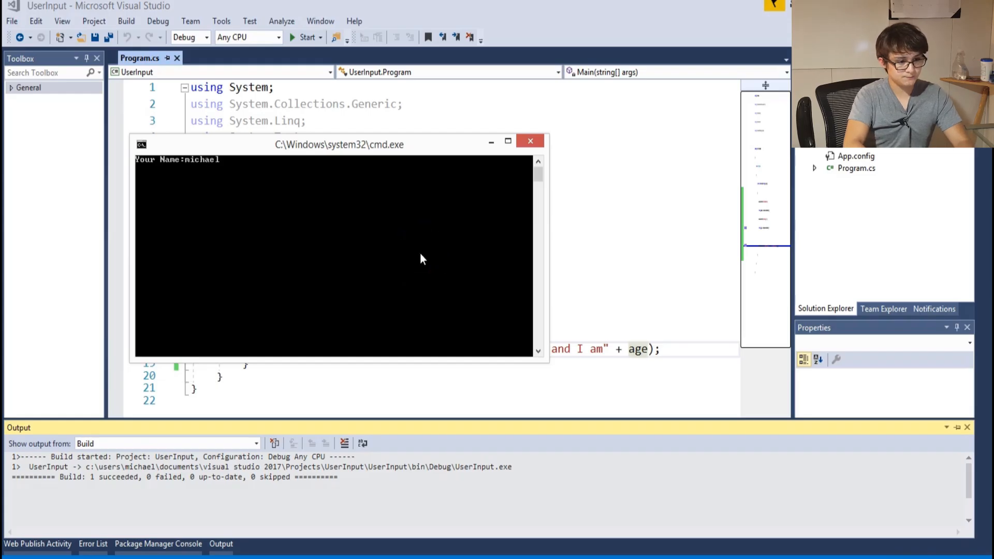
pyautogui.press('enter')
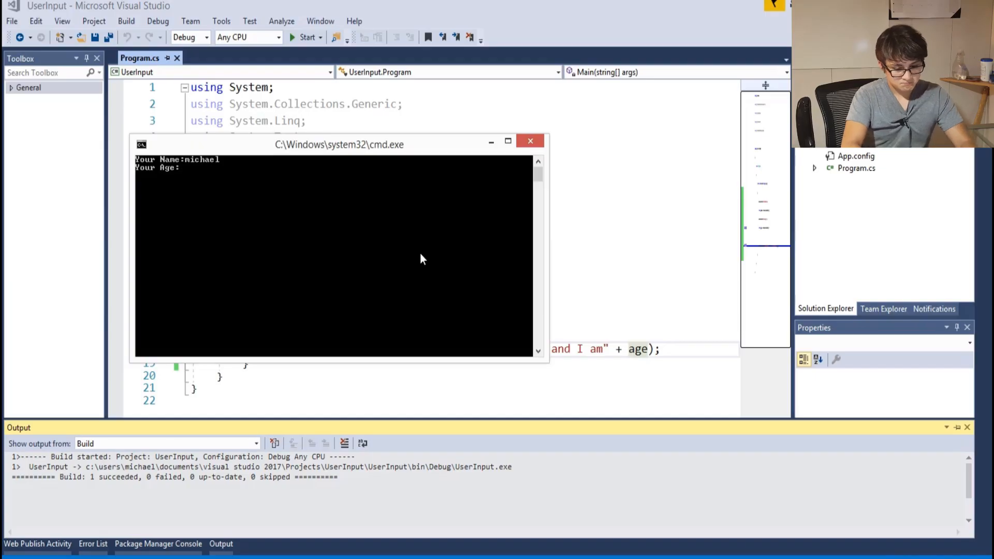
pyautogui.write('12-34')
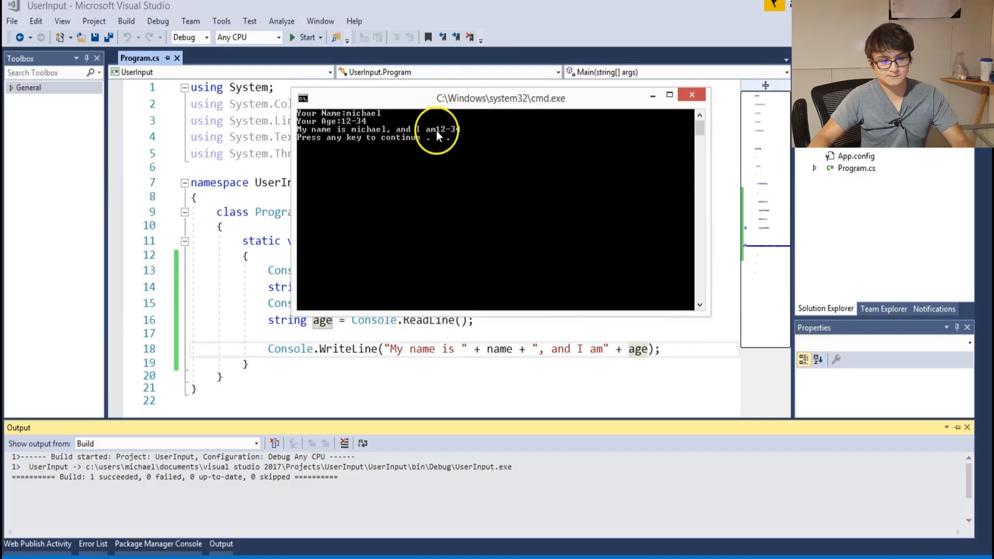
pyautogui.moveTo(574, 141)
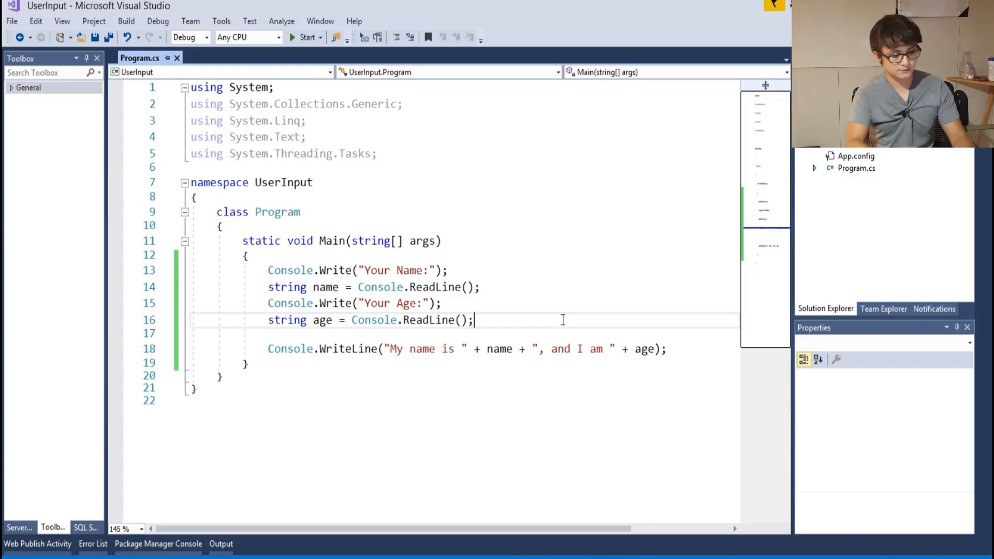
pyautogui.click(302, 38)
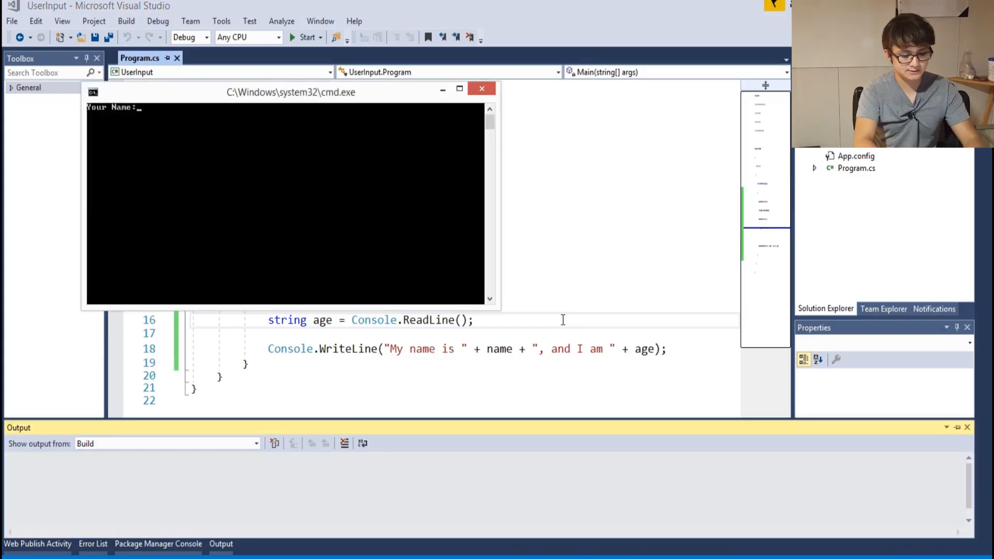
pyautogui.write('Hara')
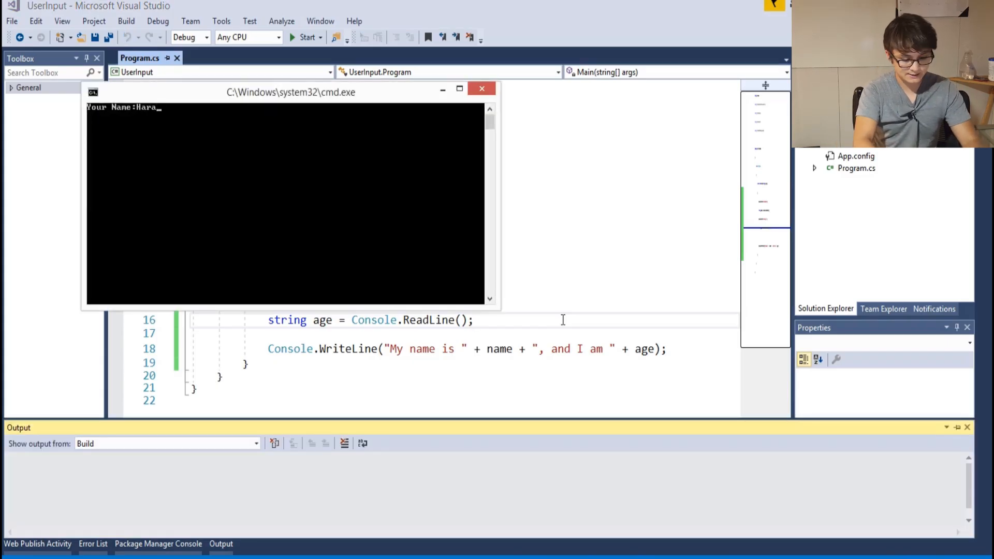
pyautogui.press('Enter')
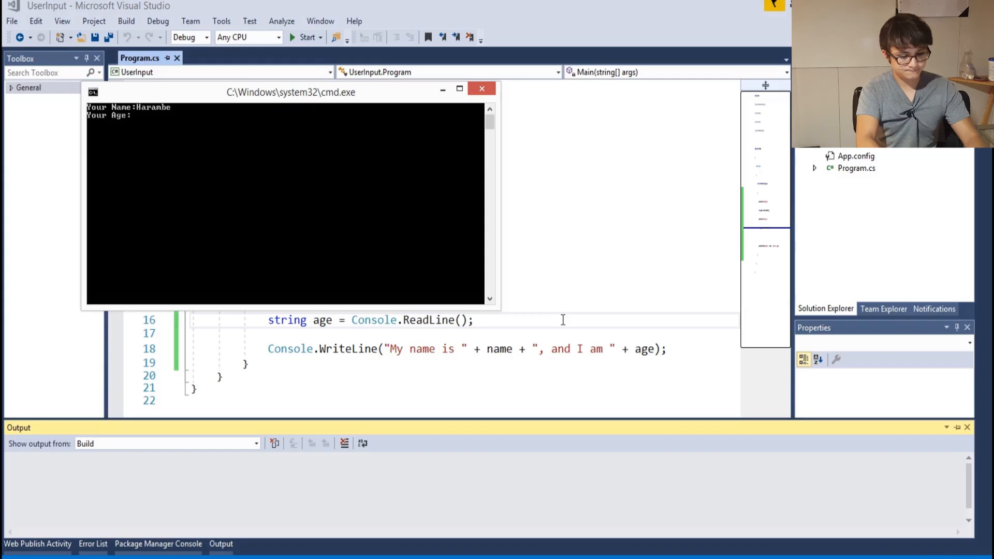
pyautogui.write('alive')
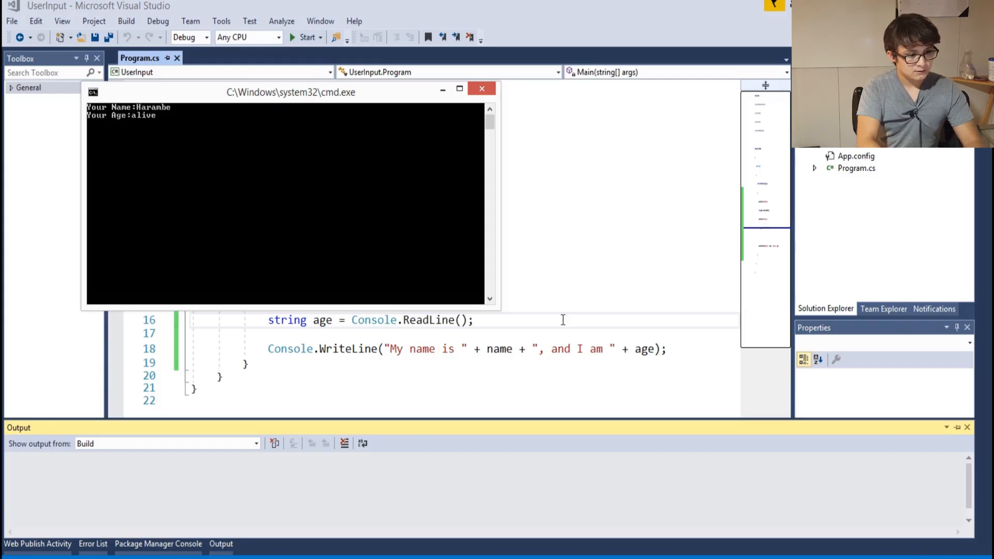
pyautogui.press('enter')
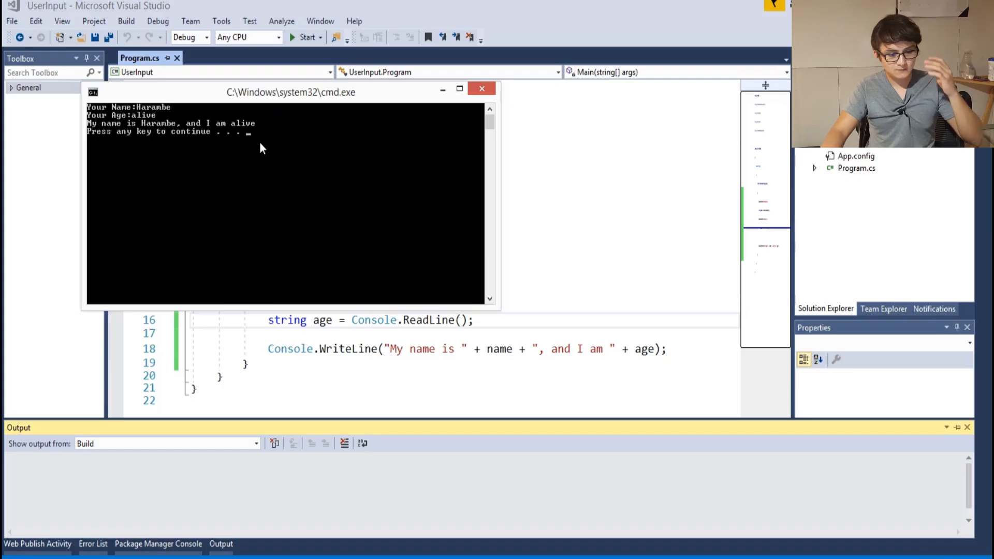
pyautogui.press('Enter')
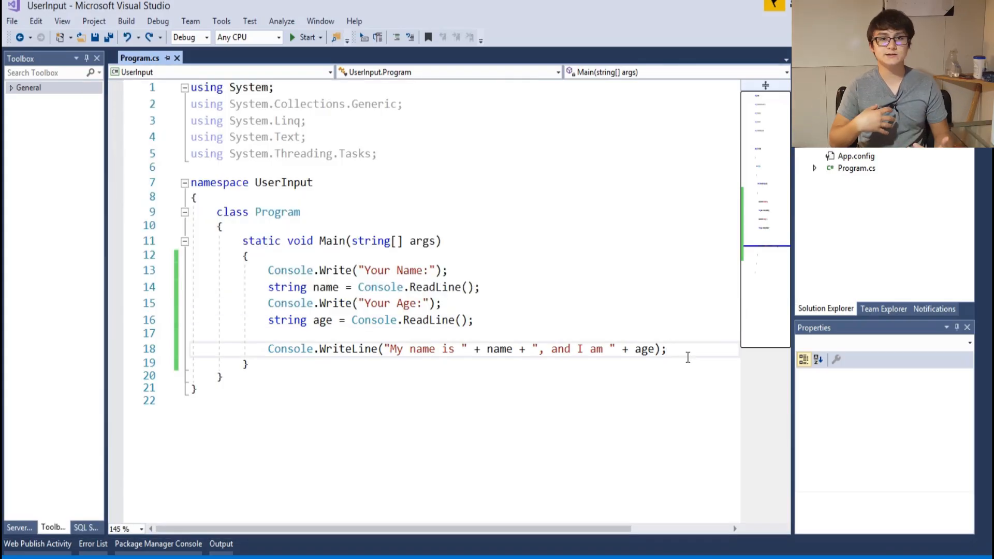
# Delete the name-and-age code from Main and start an empty if statement.
pyautogui.moveTo(307, 287); pyautogui.dragTo(666, 349)
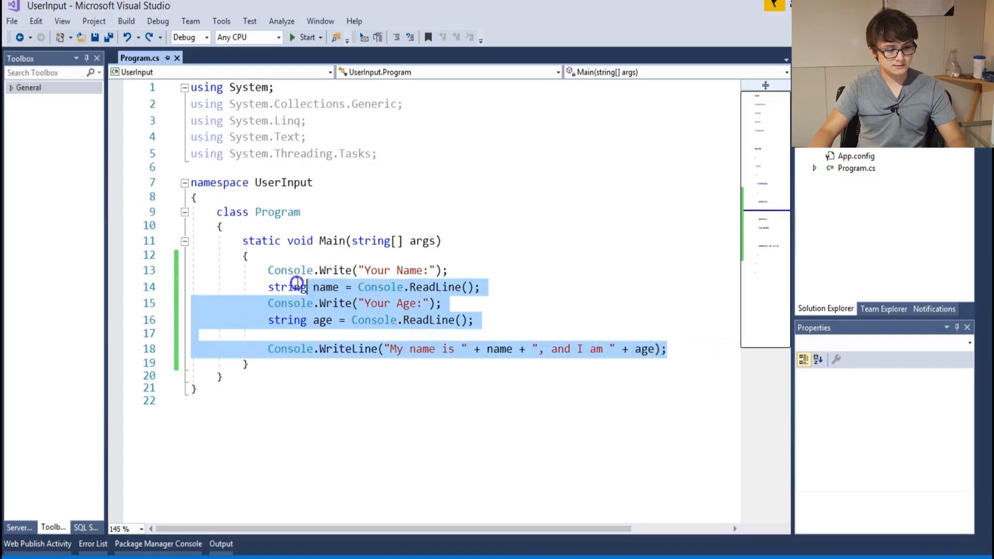
pyautogui.press('Delete')
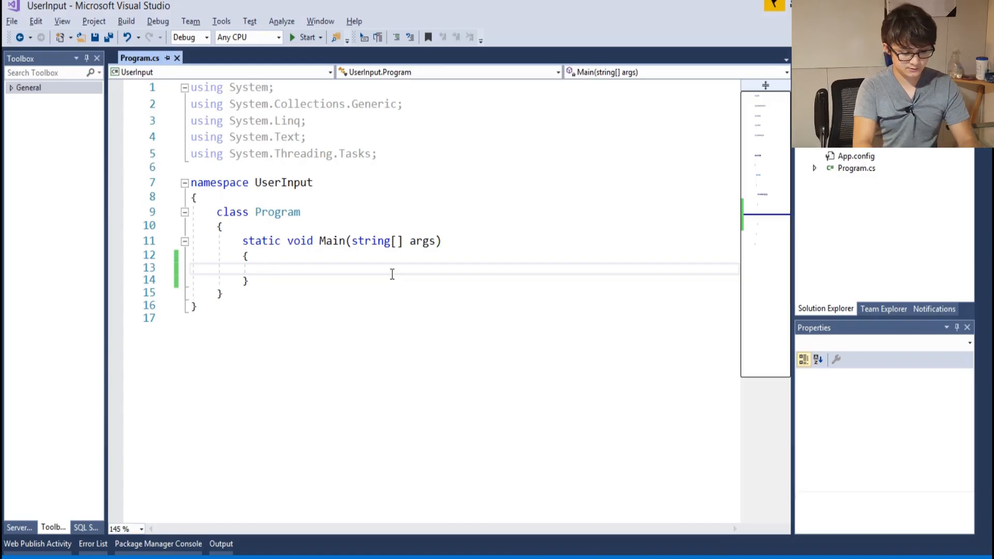
pyautogui.write('if (')
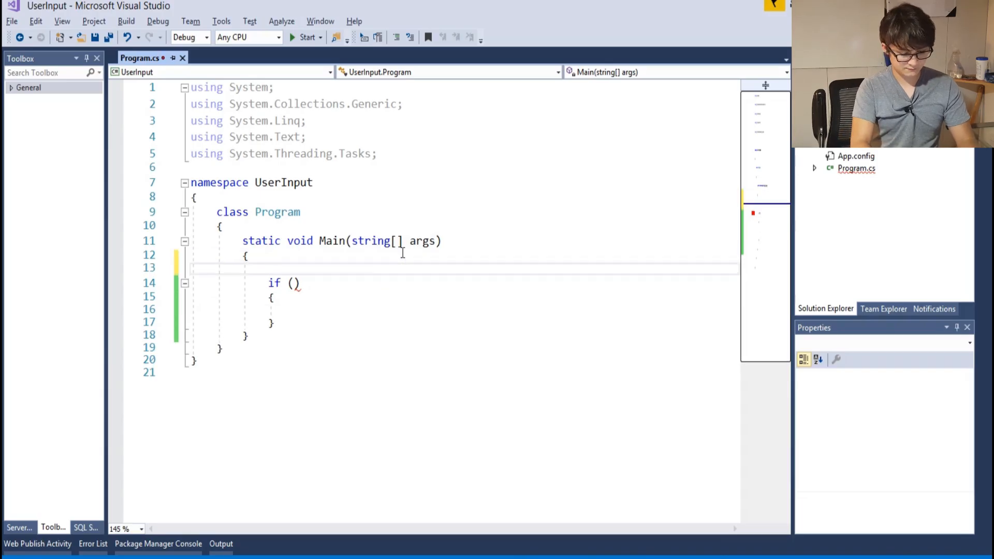
# Declare int x = 10; and give the if statement the condition x == 10.
pyautogui.write('int')
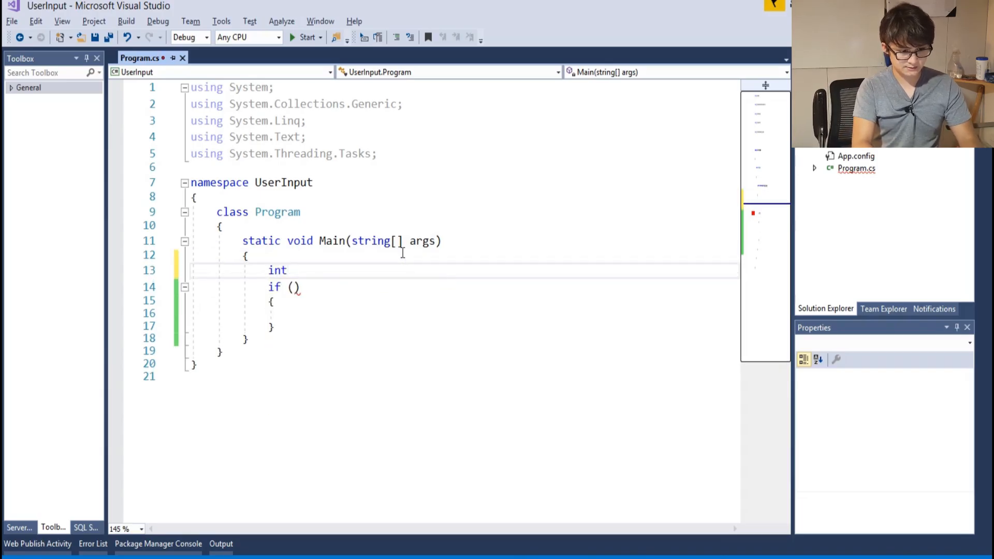
pyautogui.write('x = 10;')
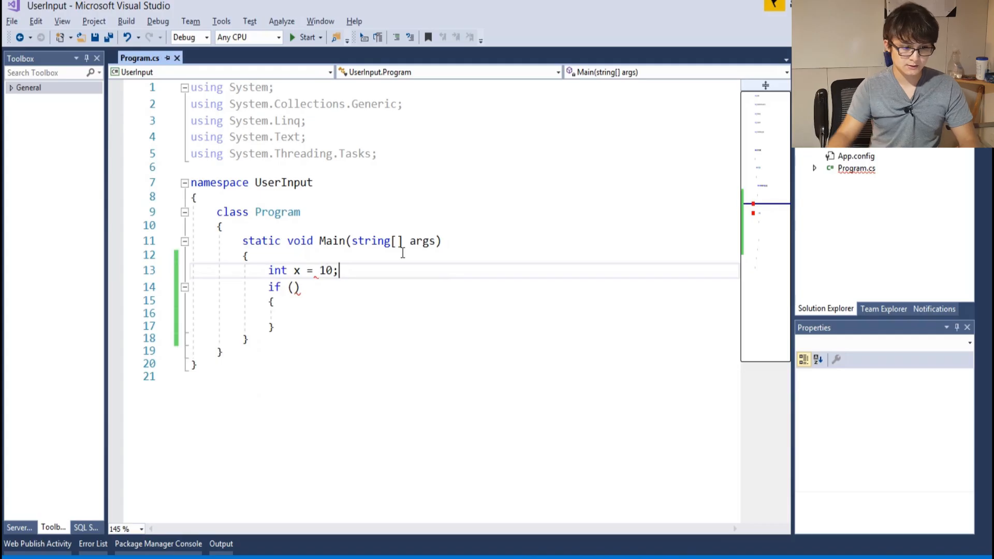
pyautogui.press('Enter')
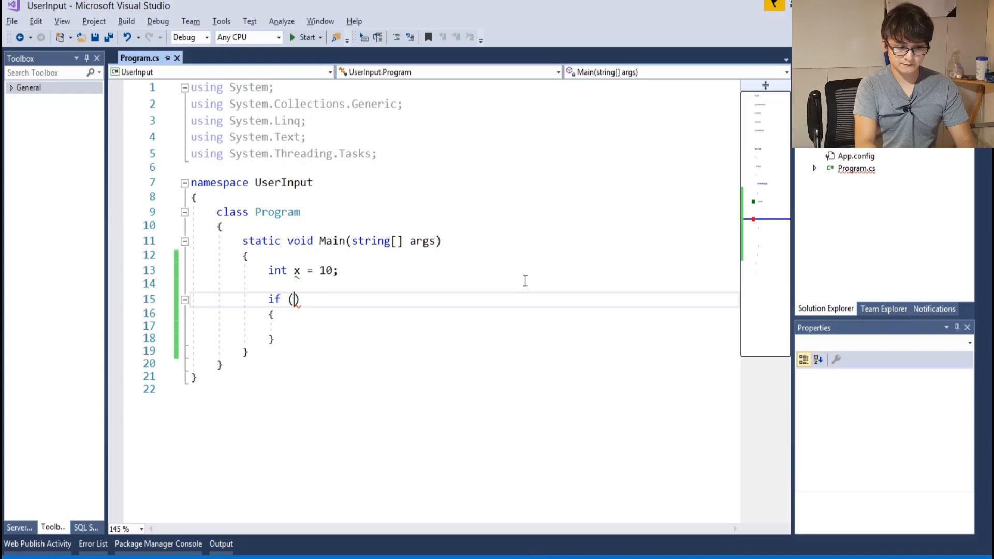
pyautogui.write('x')
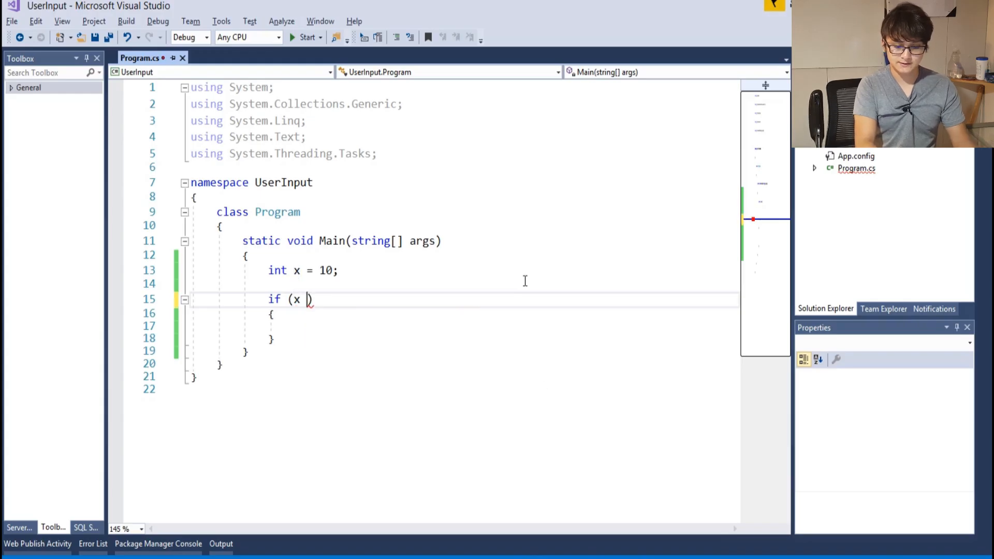
pyautogui.write('== 10')
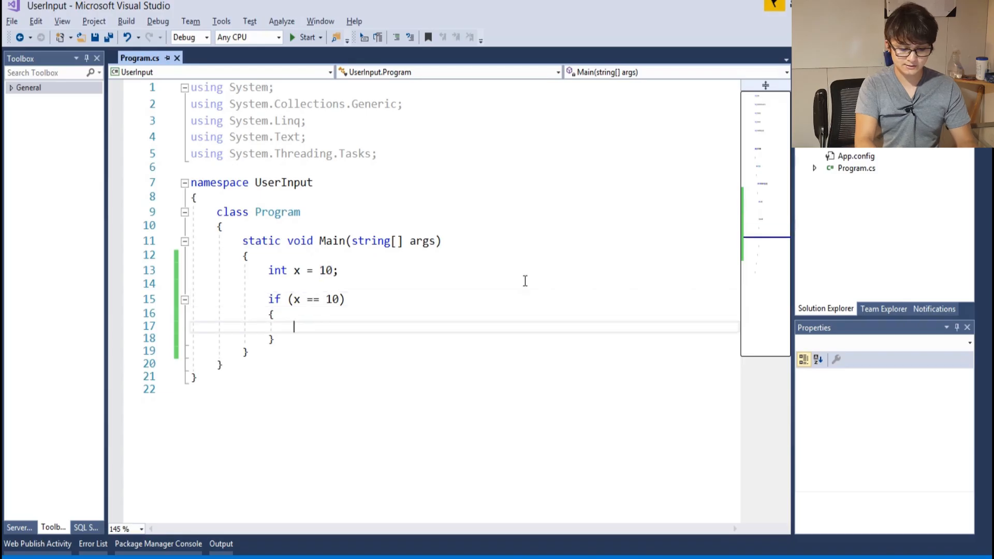
# Write Console.WriteLine("X is 10"); inside the if block.
pyautogui.write('Console.')
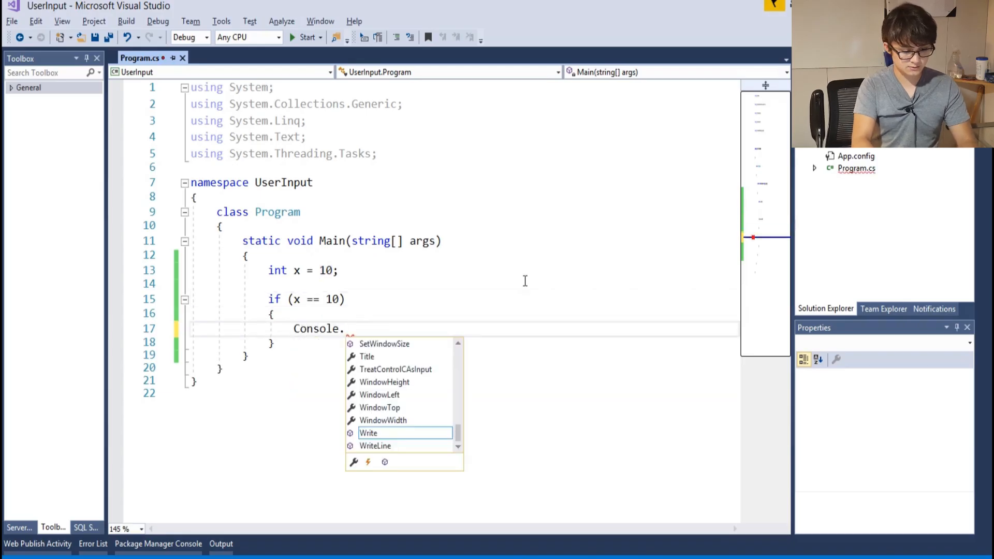
pyautogui.write('WriteLine(')
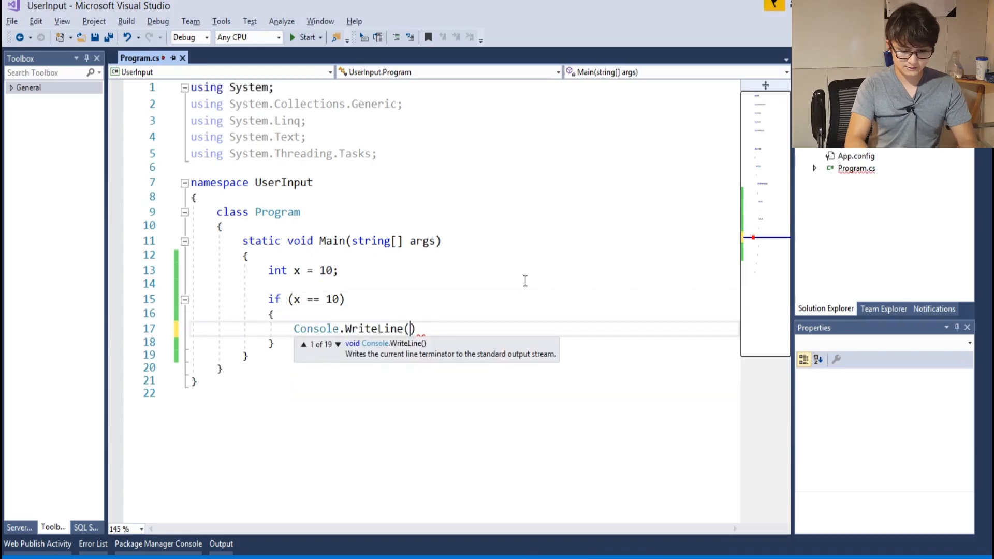
pyautogui.write('"X"')
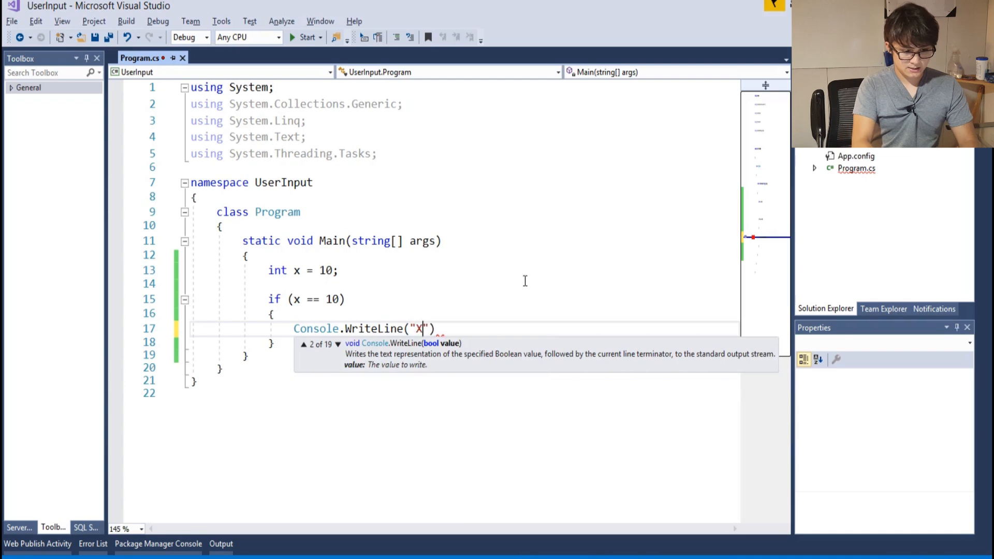
pyautogui.write('is 10')
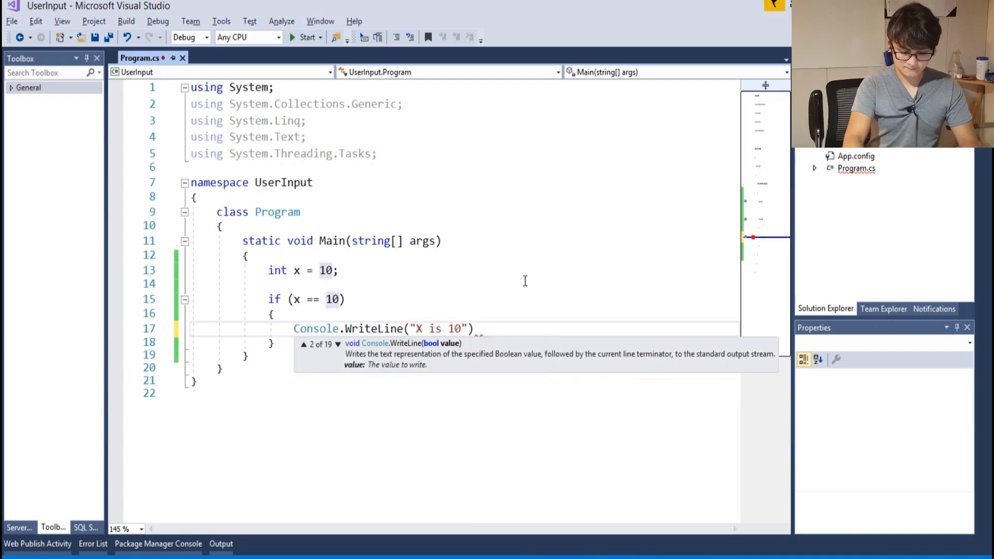
pyautogui.write(';')
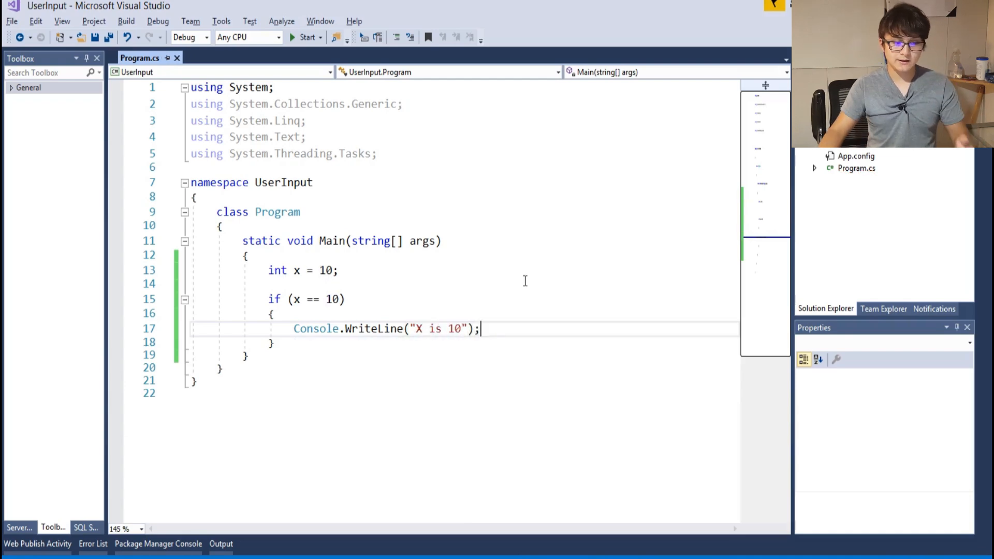
pyautogui.moveTo(321, 271)
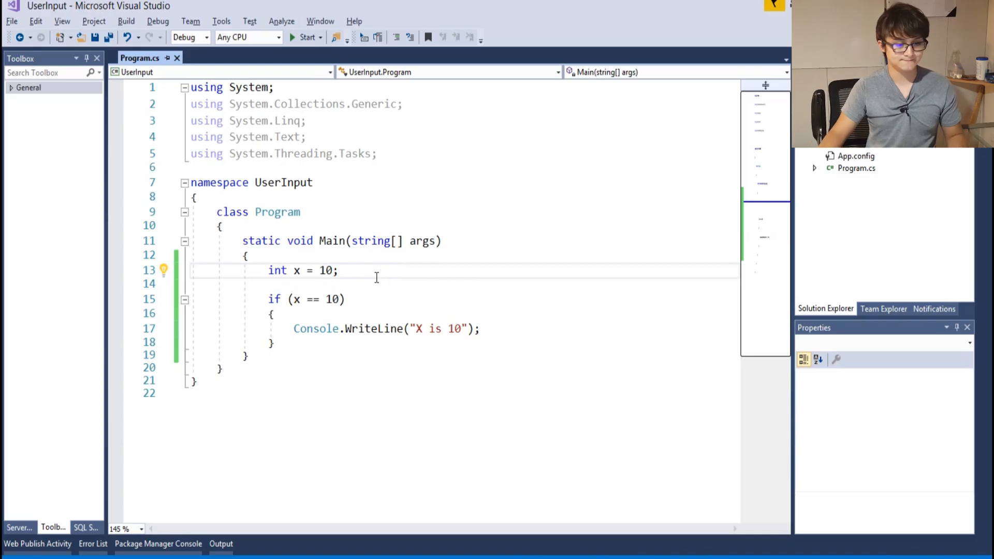
# Edit x's value, then replace the if block's printed message with "EXECUTE".
pyautogui.click(304, 38)
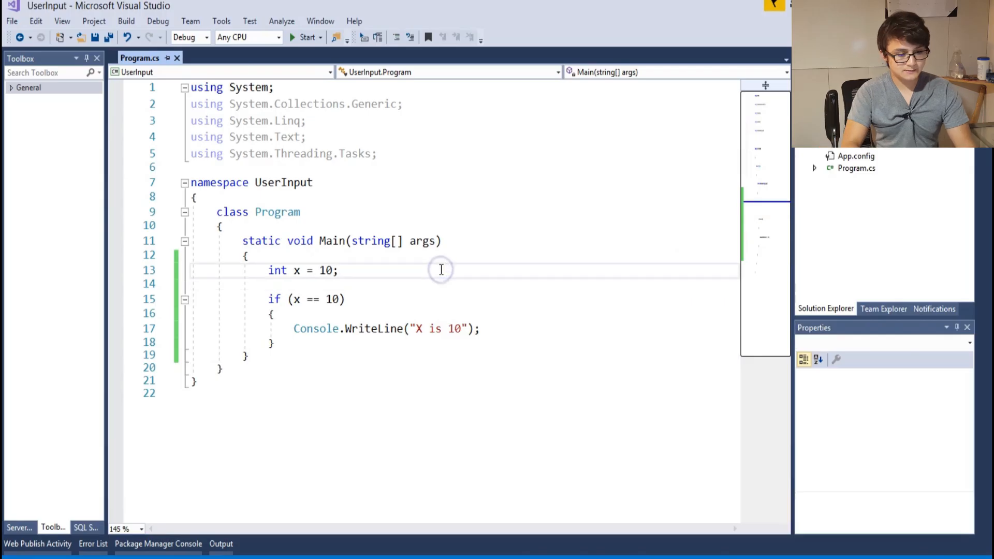
pyautogui.write('1')
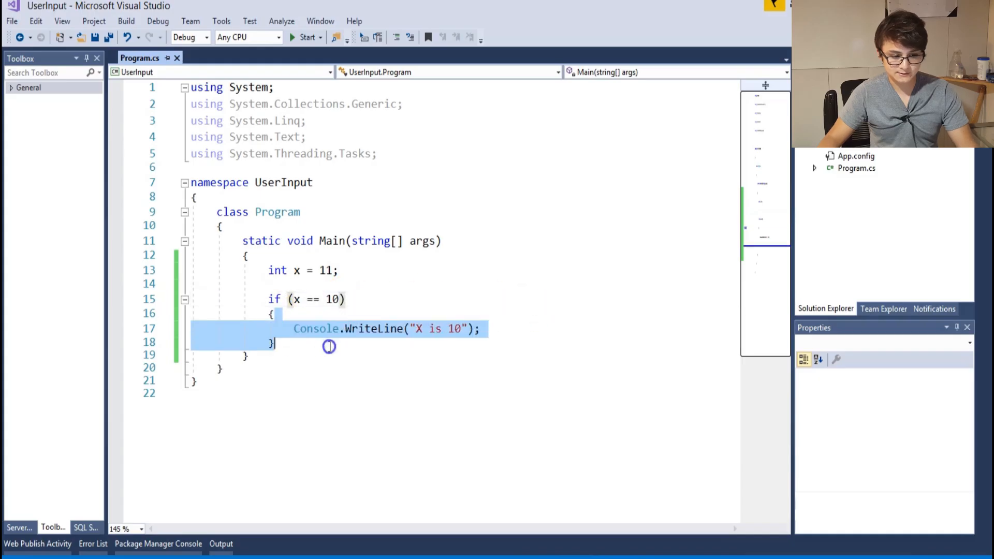
pyautogui.click(305, 342)
pyautogui.write('!')
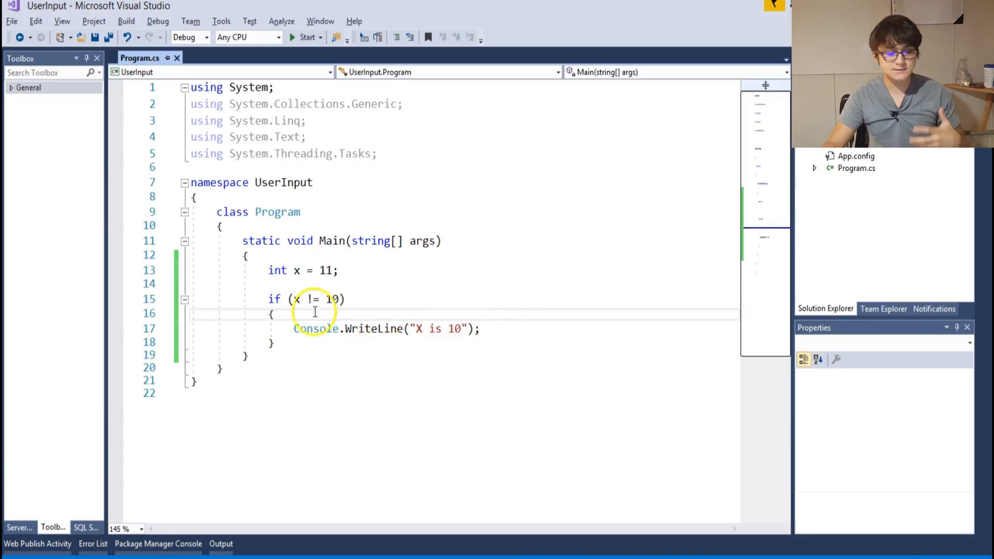
pyautogui.doubleClick(297, 300)
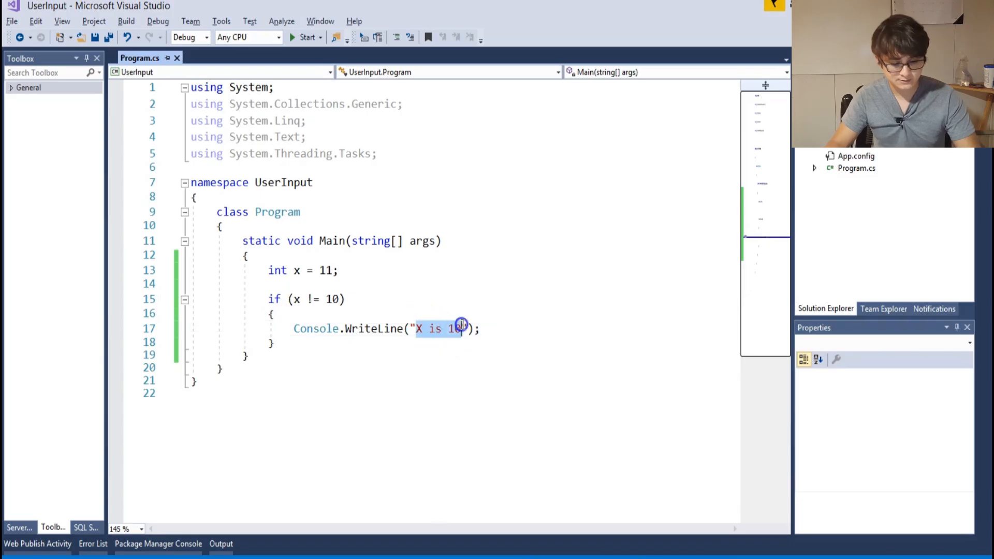
pyautogui.write('EXECUTE')
pyautogui.click(303, 271)
pyautogui.write('0')
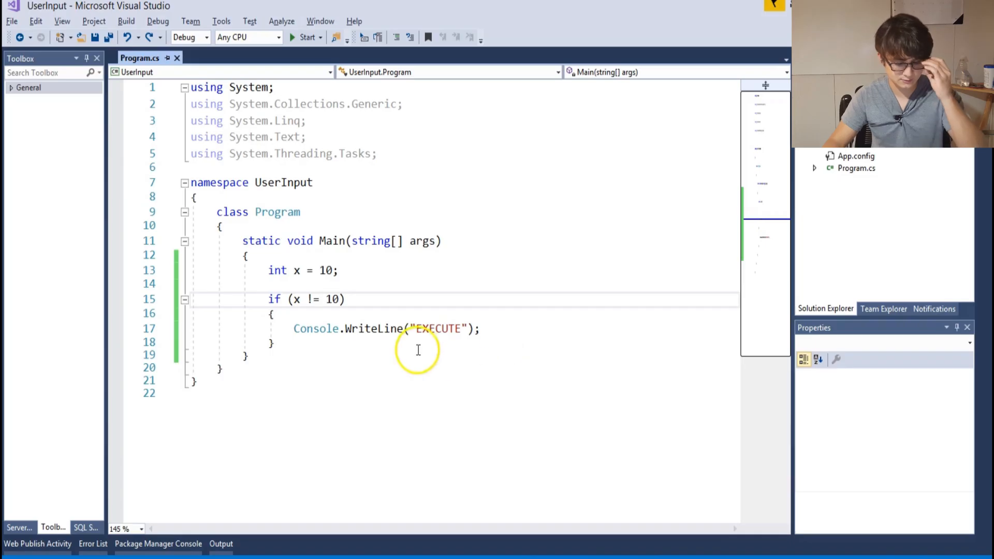
pyautogui.write('>')
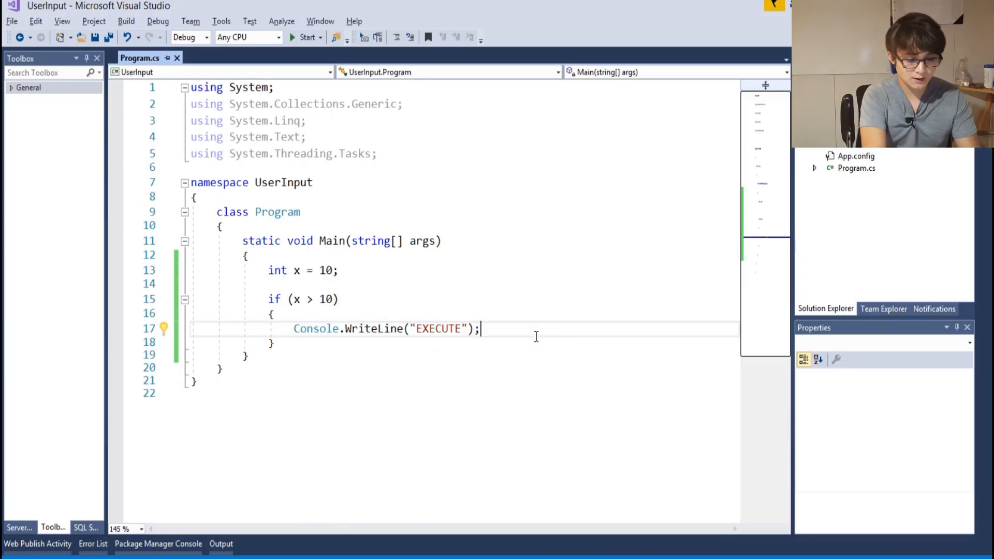
pyautogui.click(301, 37)
pyautogui.write('<')
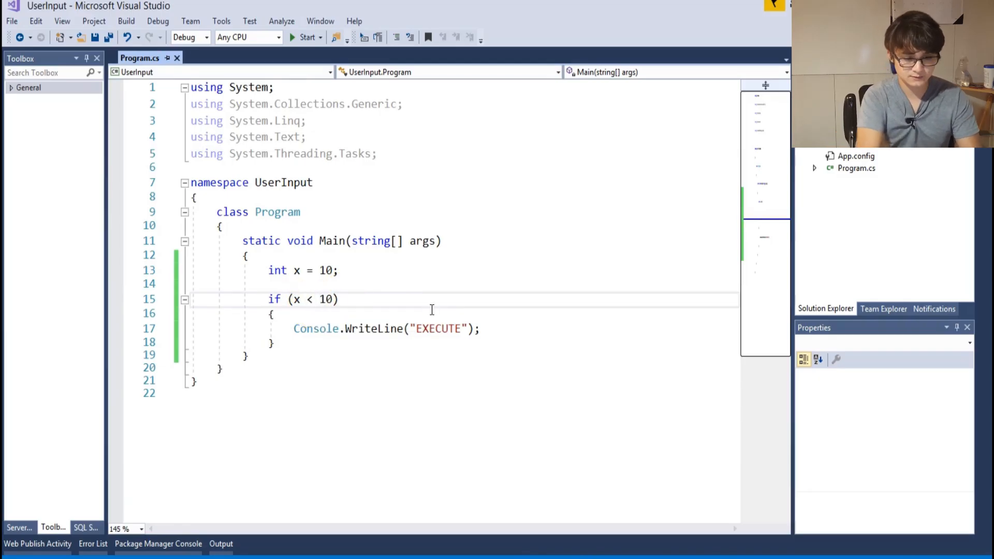
pyautogui.press('F6')
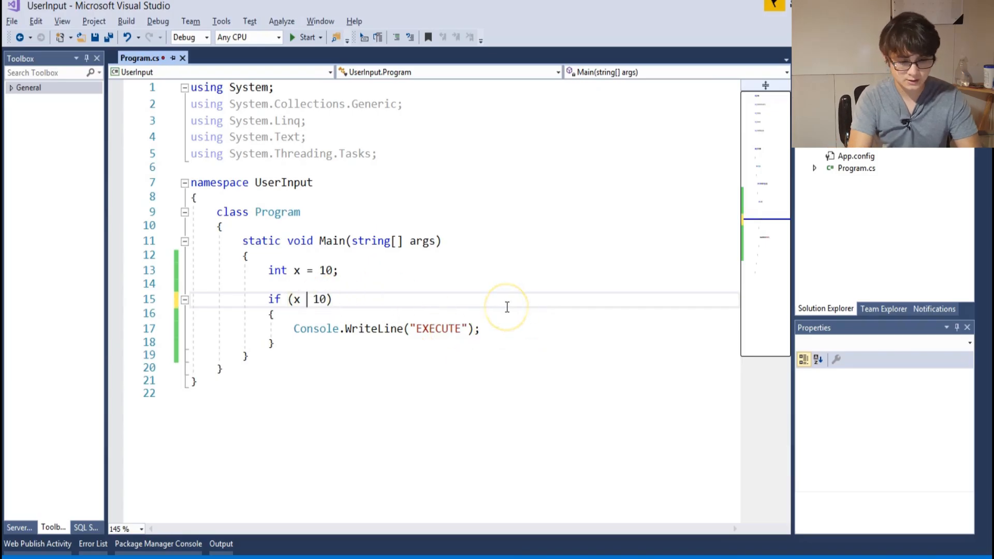
pyautogui.write('>=')
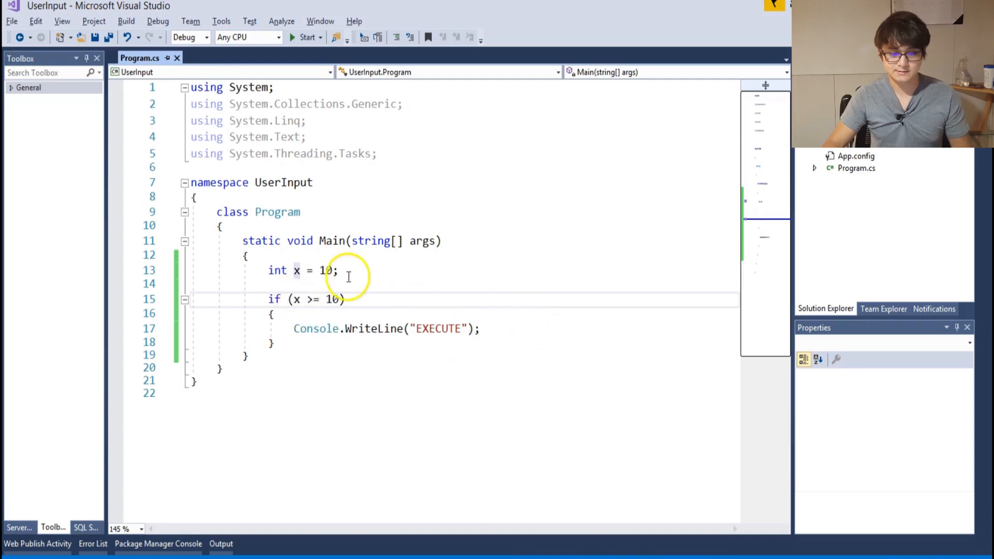
pyautogui.write('88')
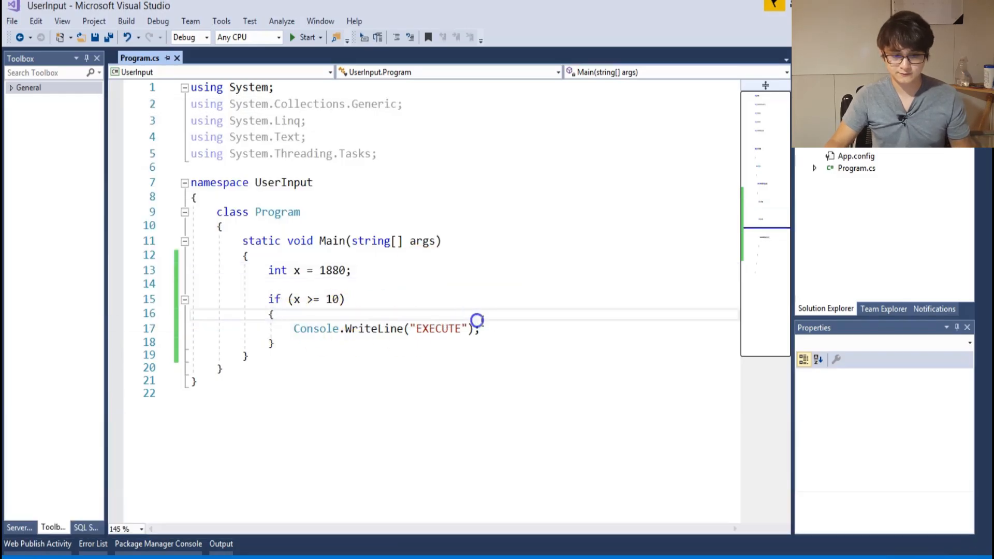
pyautogui.doubleClick(332, 271)
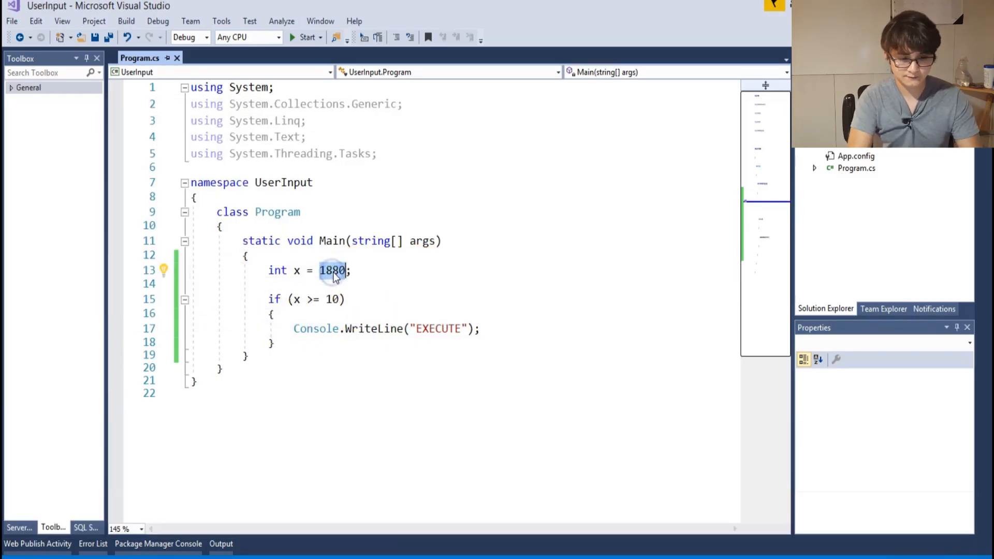
pyautogui.click(303, 37)
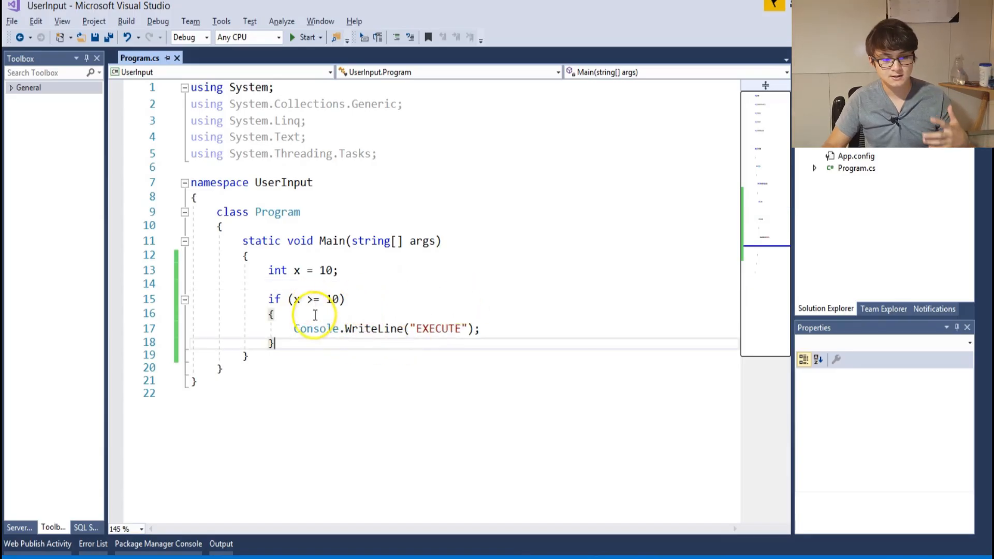
pyautogui.moveTo(309, 337)
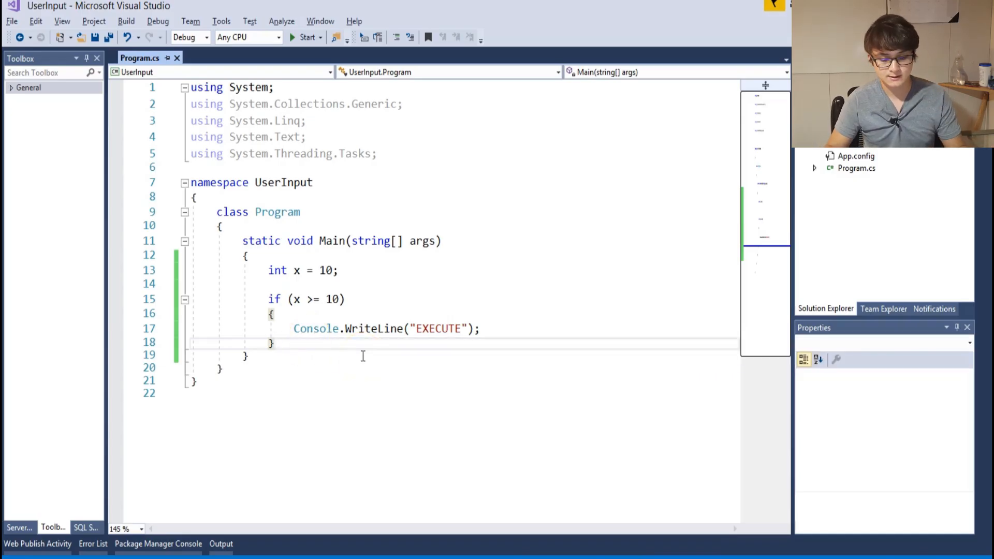
# Add an else block with Console.WriteLine("ELSE EXECUTED") after the if block.
pyautogui.write('else')
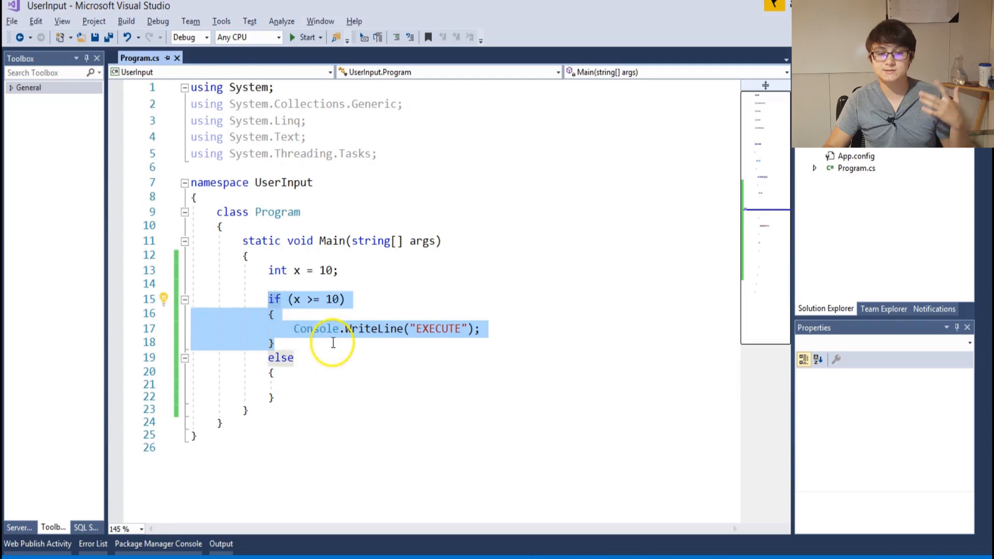
pyautogui.click(346, 300)
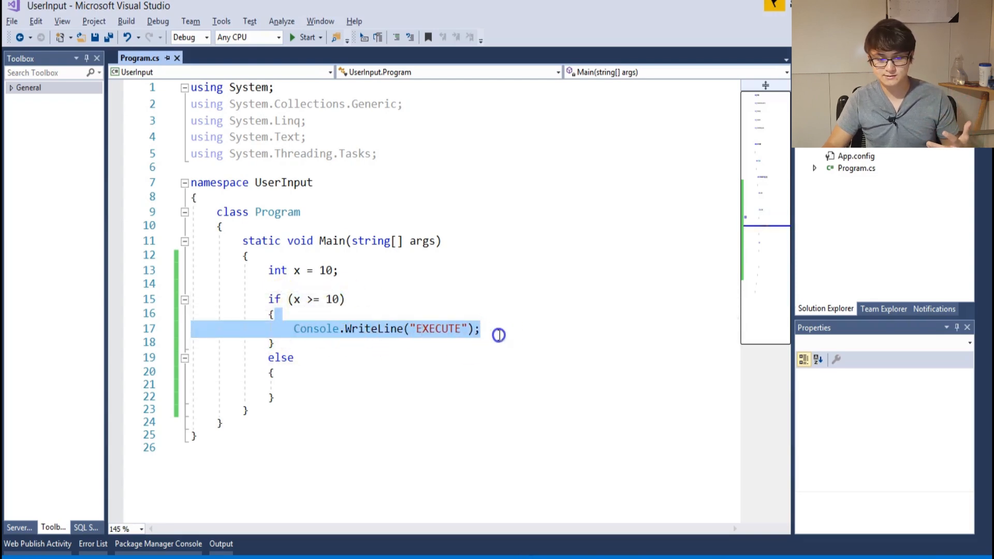
pyautogui.click(295, 384)
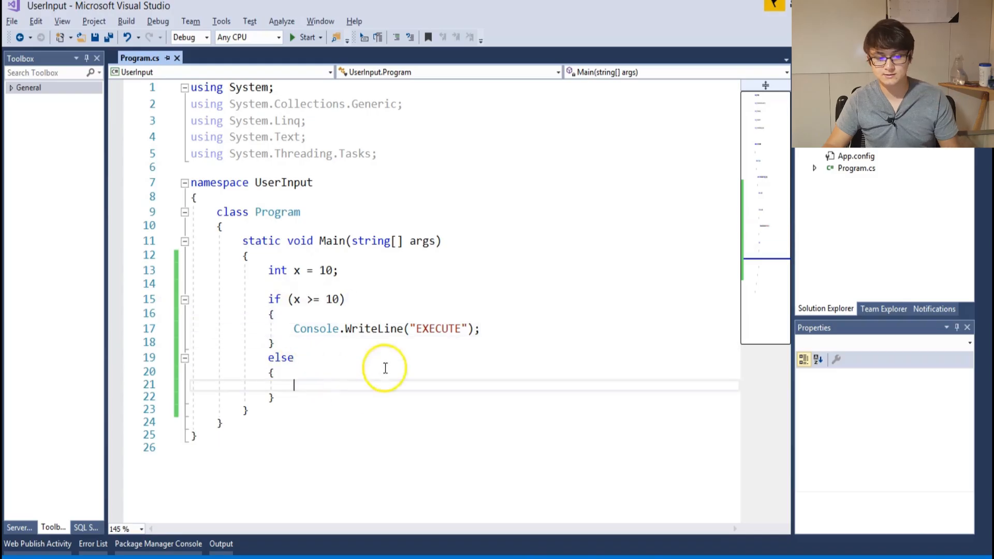
pyautogui.write('Con')
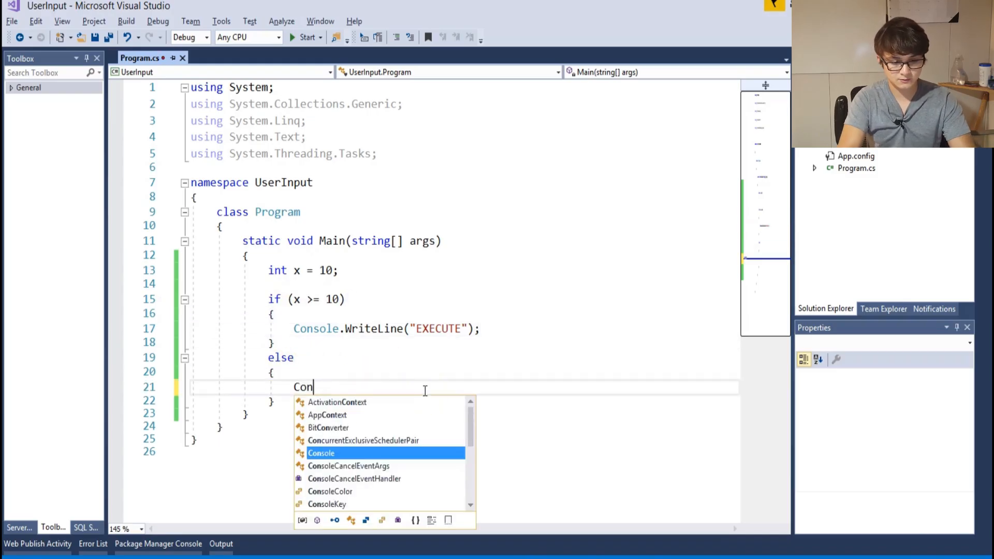
pyautogui.write('sole.WriteLine("ELSE')
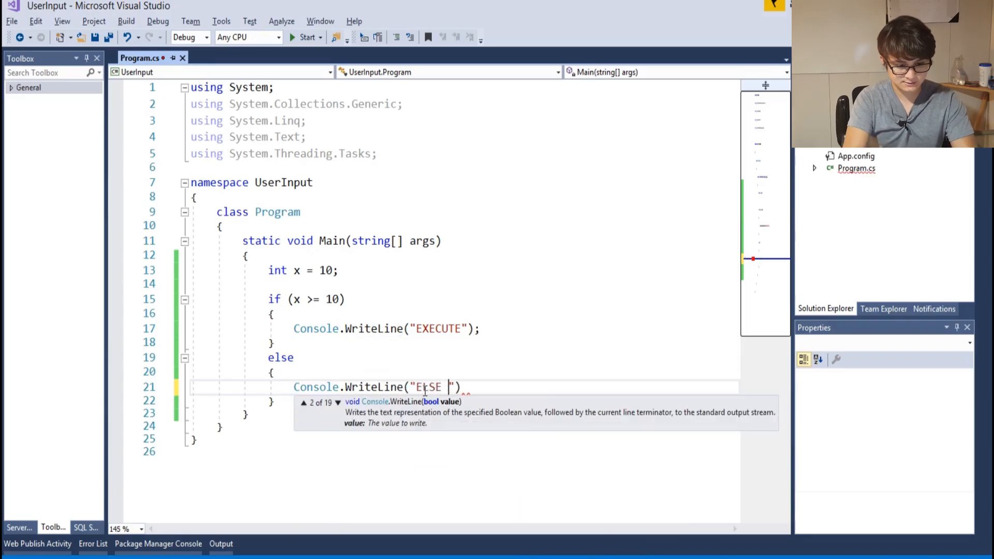
pyautogui.write('EXECUTED')
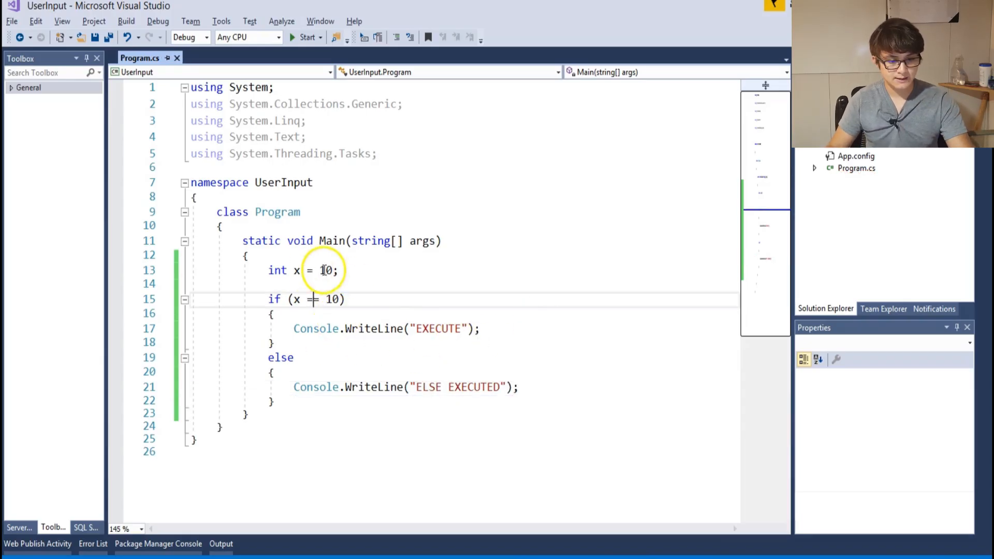
# Set x to 16, make the if test x == 10, and run the program.
pyautogui.write('16')
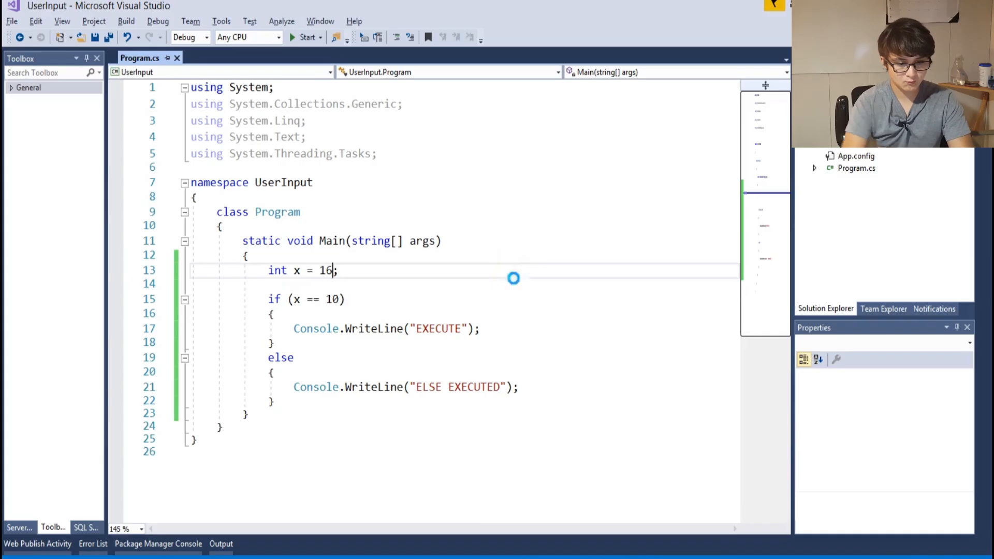
pyautogui.click(302, 37)
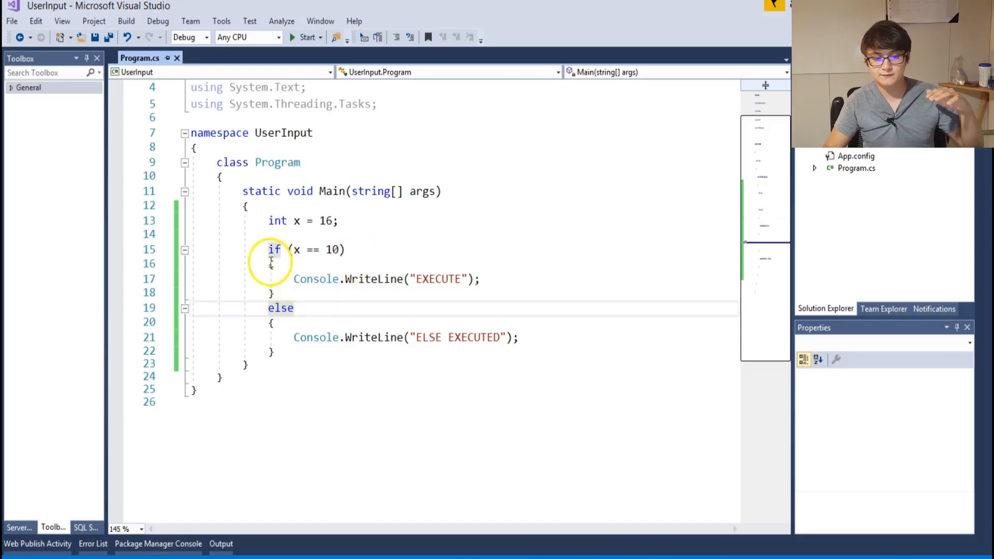
pyautogui.moveTo(269, 264); pyautogui.dragTo(274, 293)
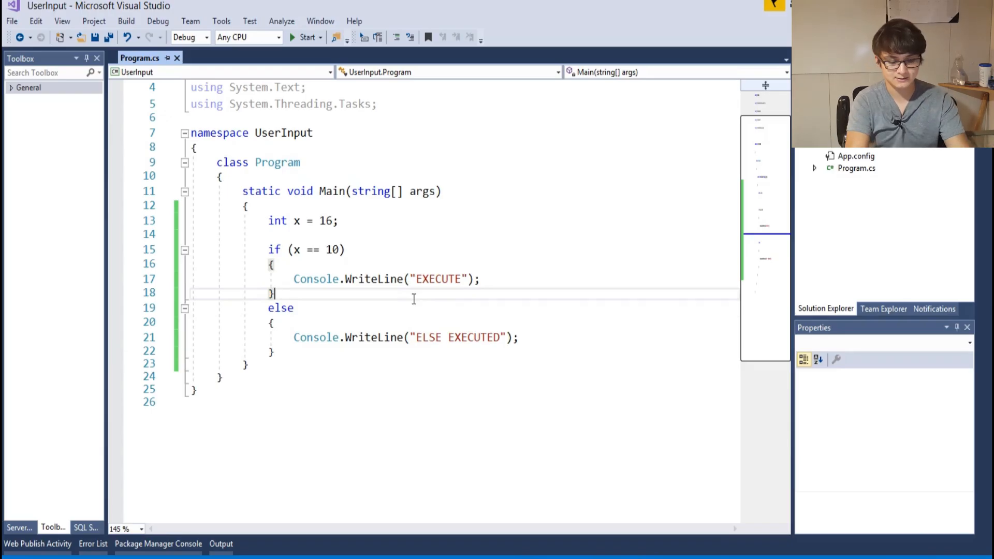
# Insert an else if (x == 10) branch writing "ELSE IF EXECUTE" between the if and else blocks.
pyautogui.write('if() {')
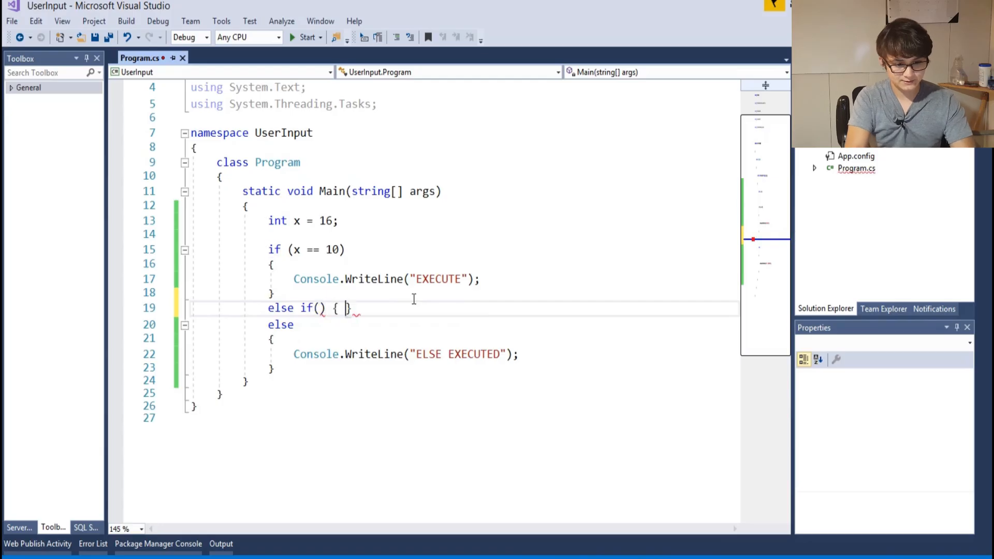
pyautogui.press('Enter')
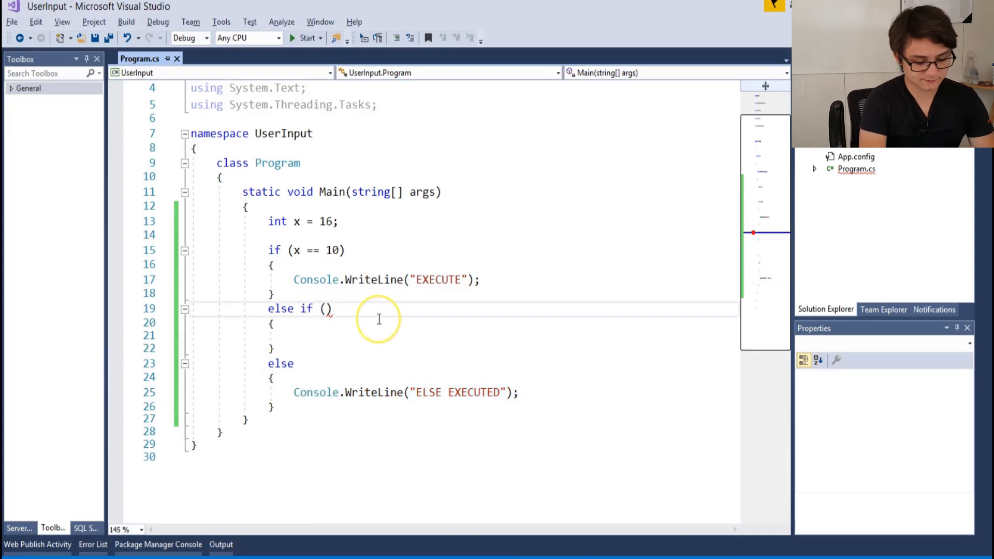
pyautogui.write('x =')
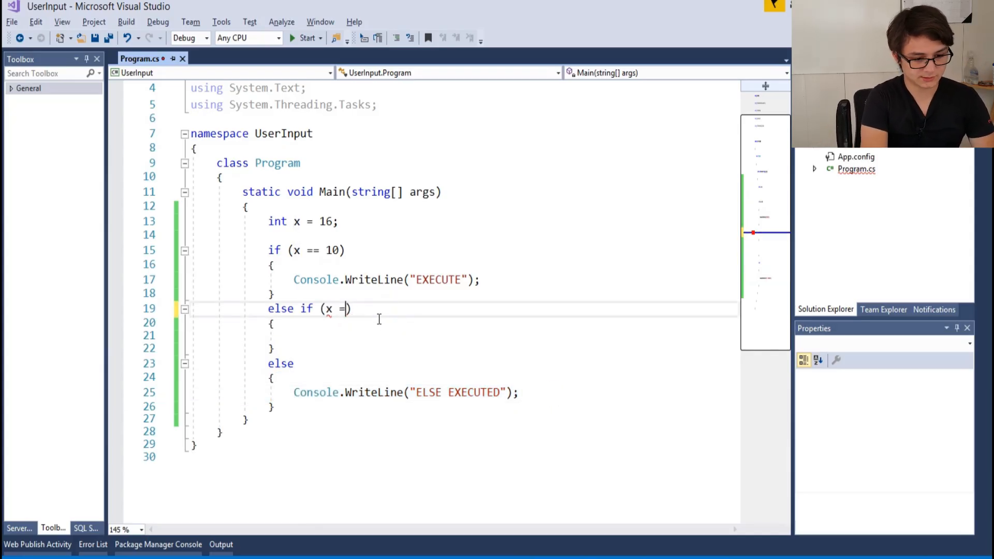
pyautogui.write('=')
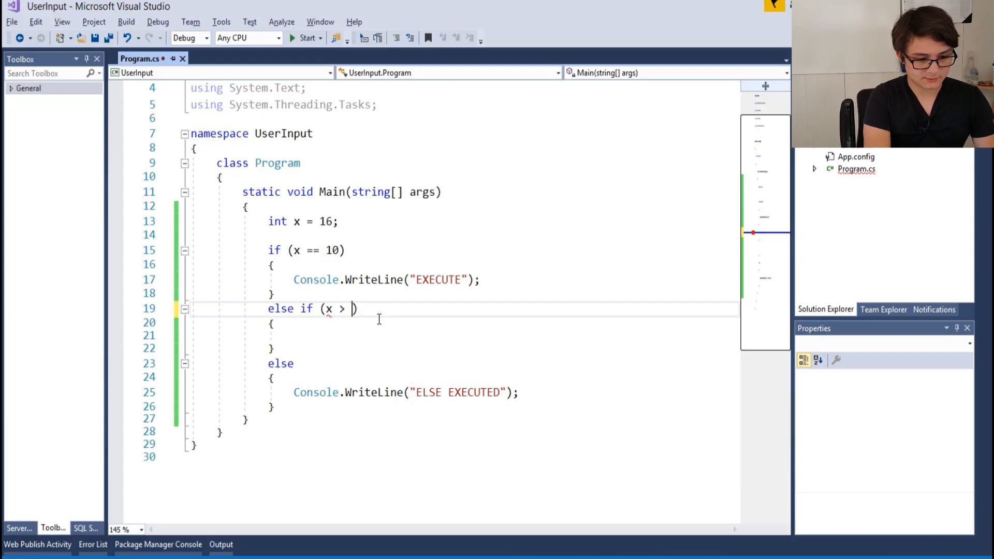
pyautogui.write('10)')
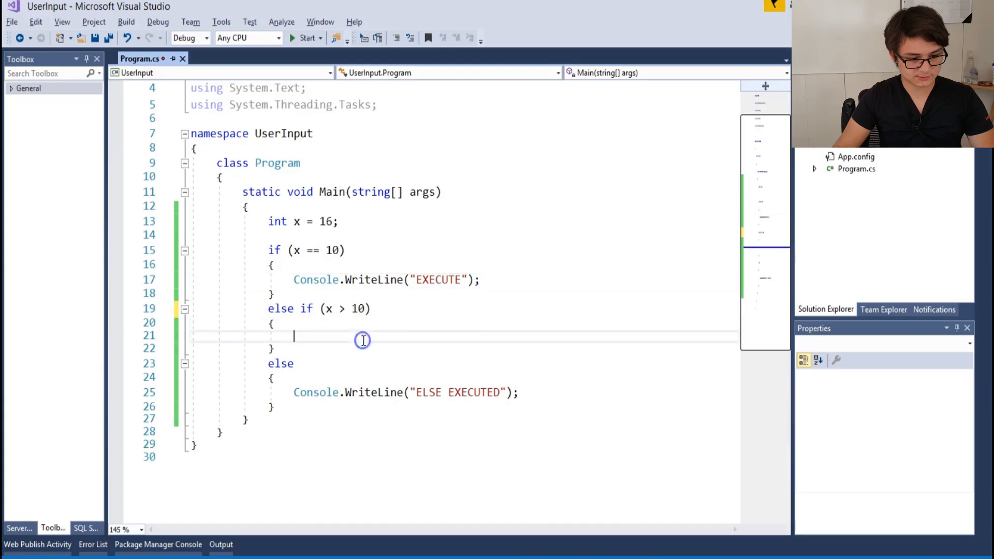
pyautogui.write('Console.WriteLine("ElSEXECUTE");')
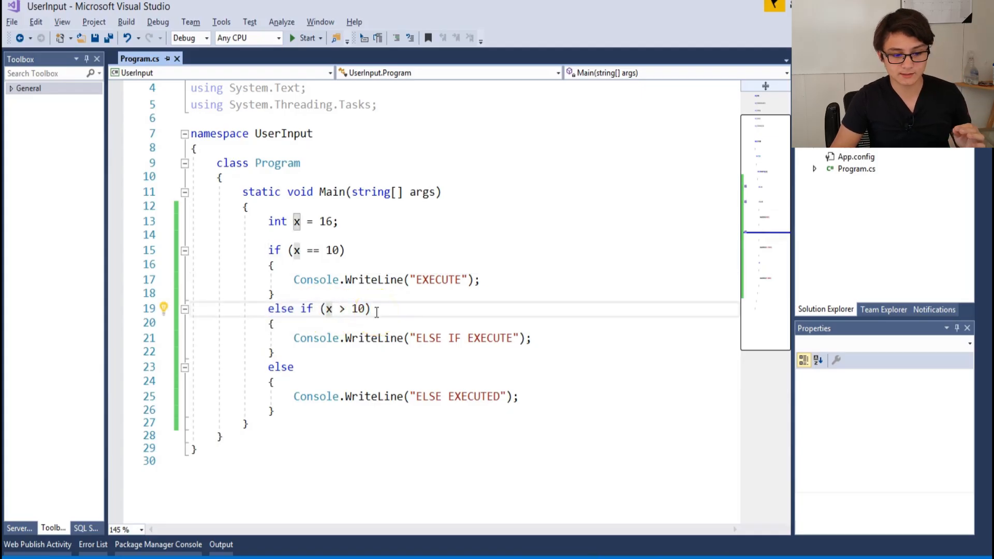
# Highlight the new else if block to review it, then return to the first if.
pyautogui.moveTo(294, 337); pyautogui.dragTo(532, 338)
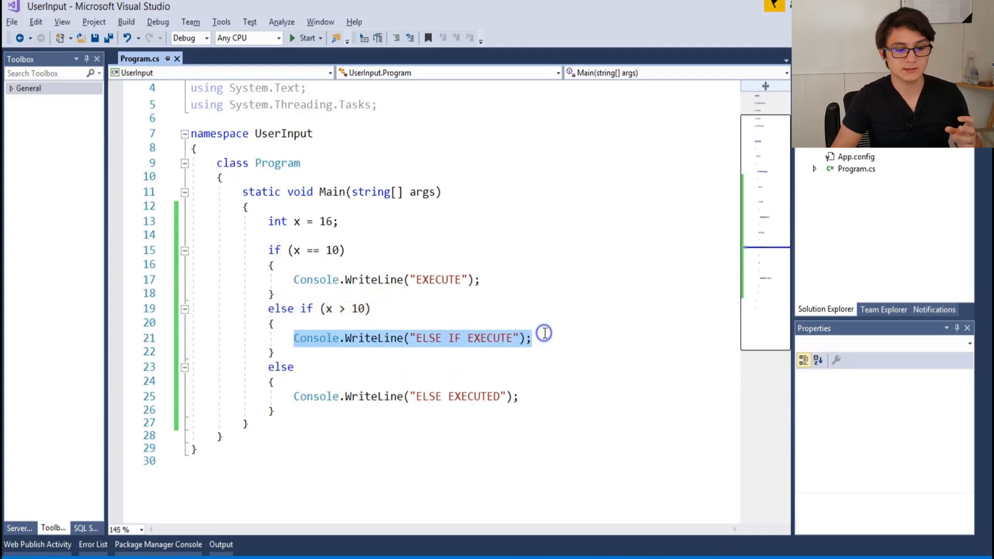
pyautogui.click(516, 332)
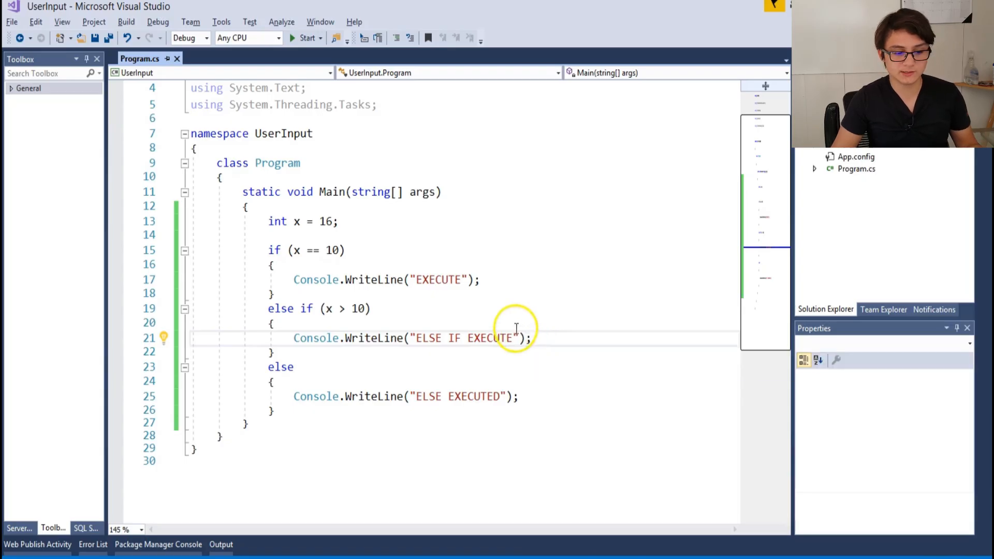
pyautogui.tripleClick(411, 337)
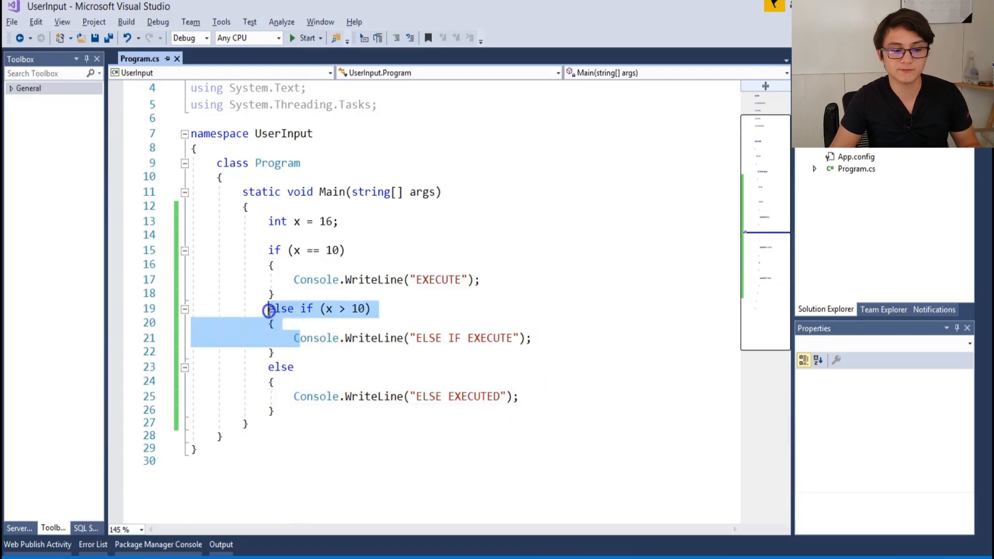
pyautogui.click(277, 352)
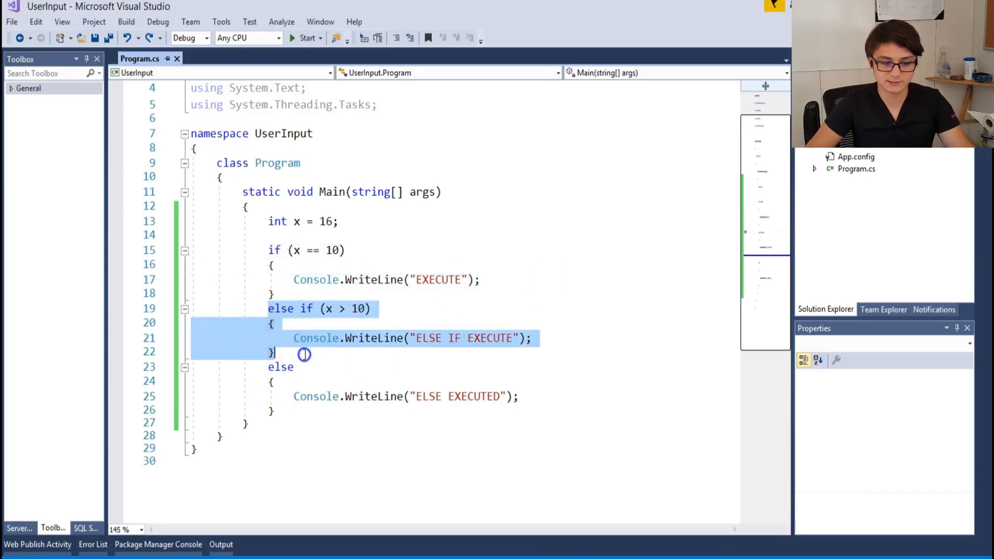
pyautogui.click(510, 279)
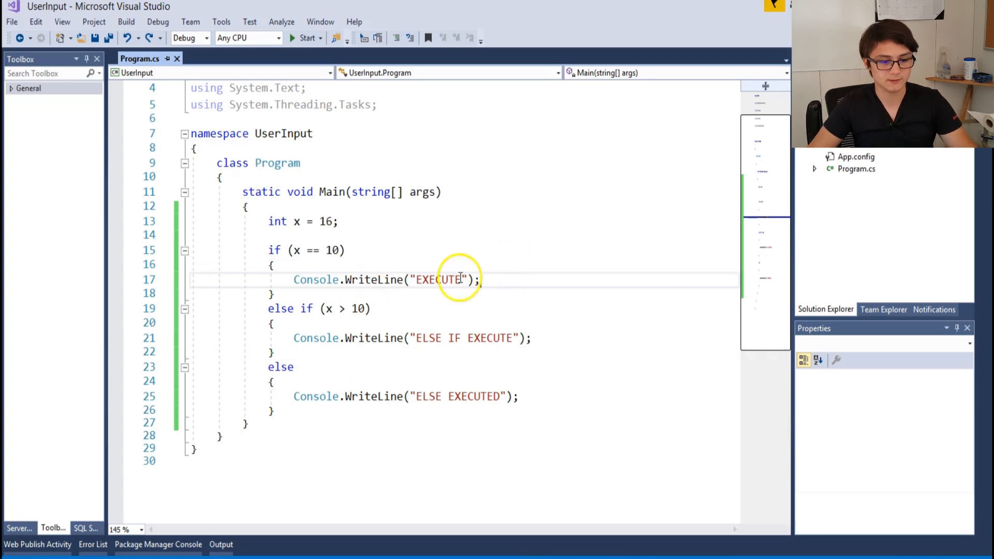
# Change the if condition to x == 16 and run so the console prints EXECUTE.
pyautogui.write('16')
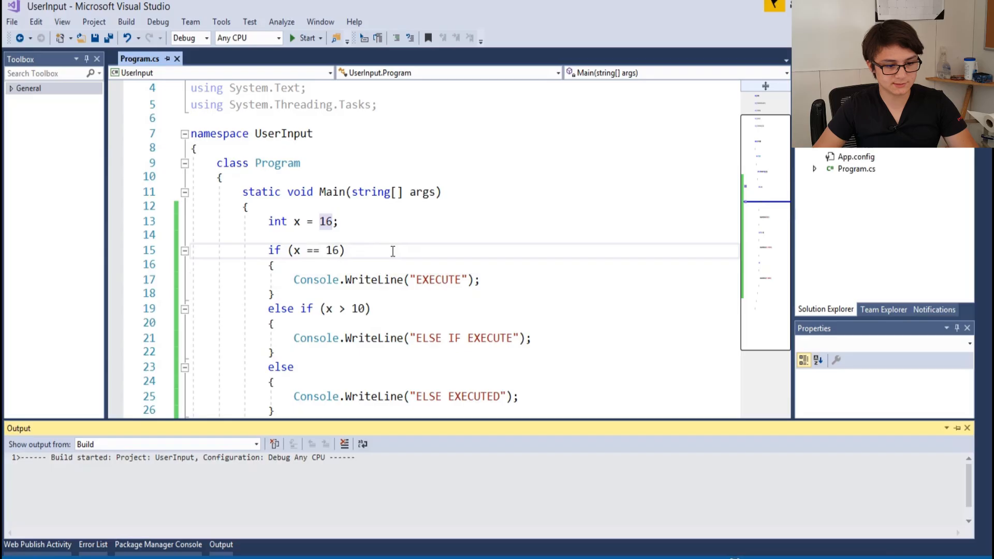
pyautogui.click(301, 37)
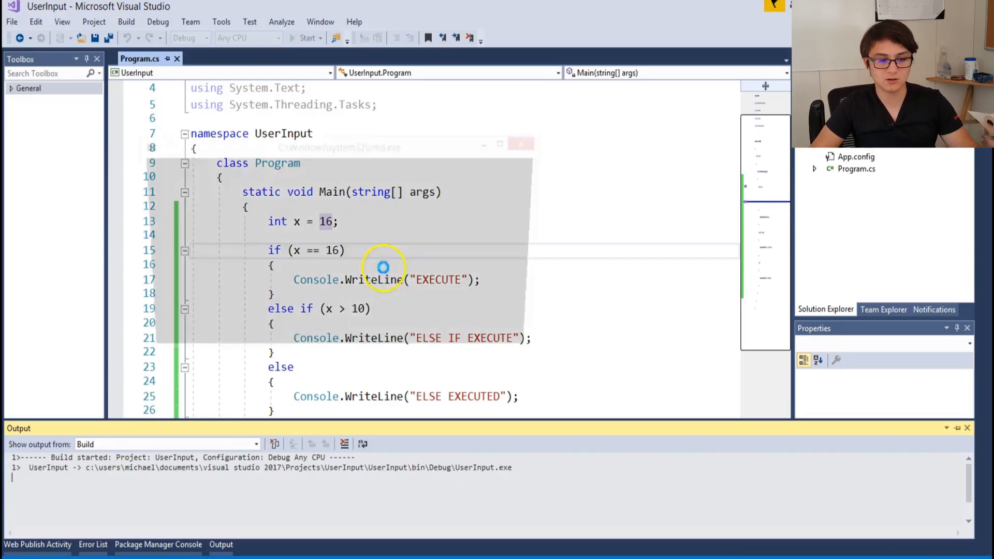
pyautogui.click(304, 37)
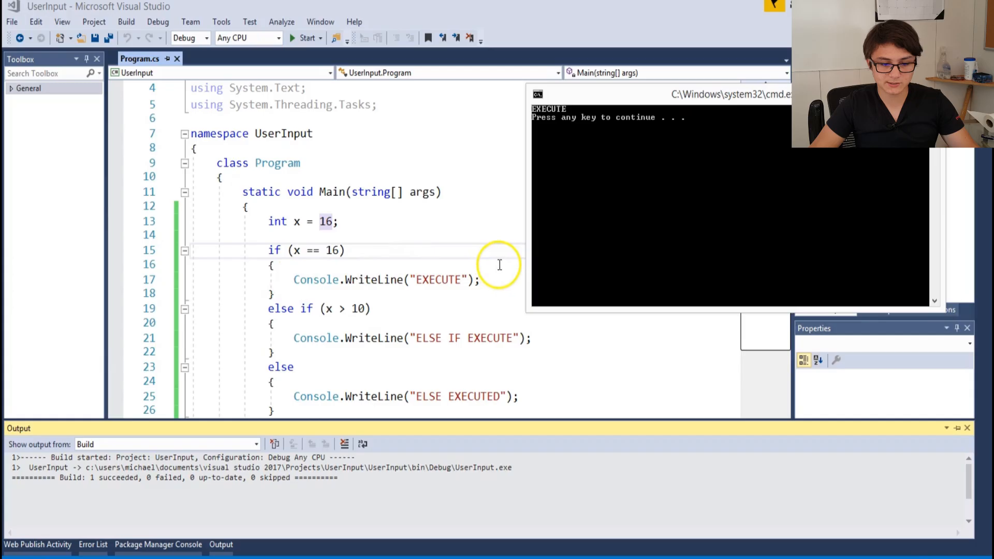
pyautogui.moveTo(315, 396)
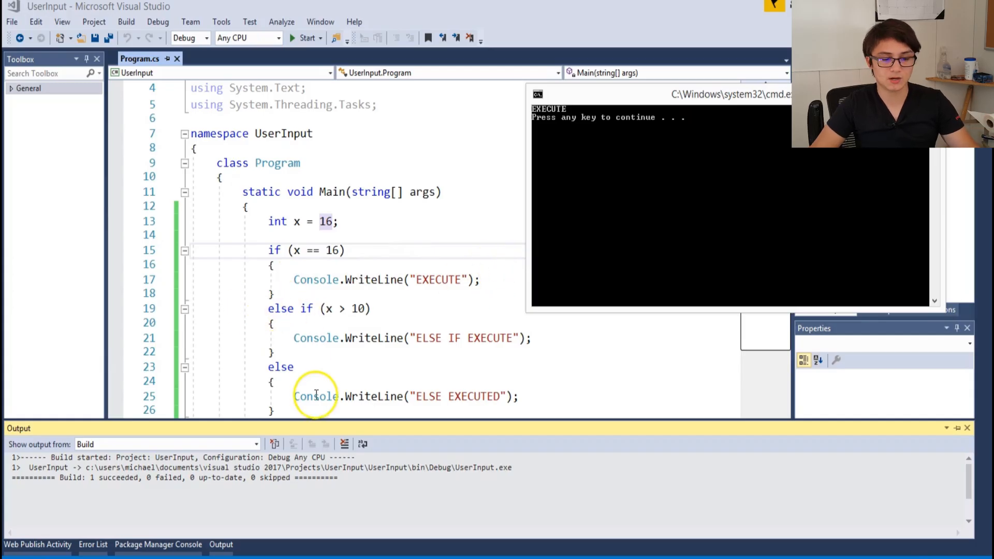